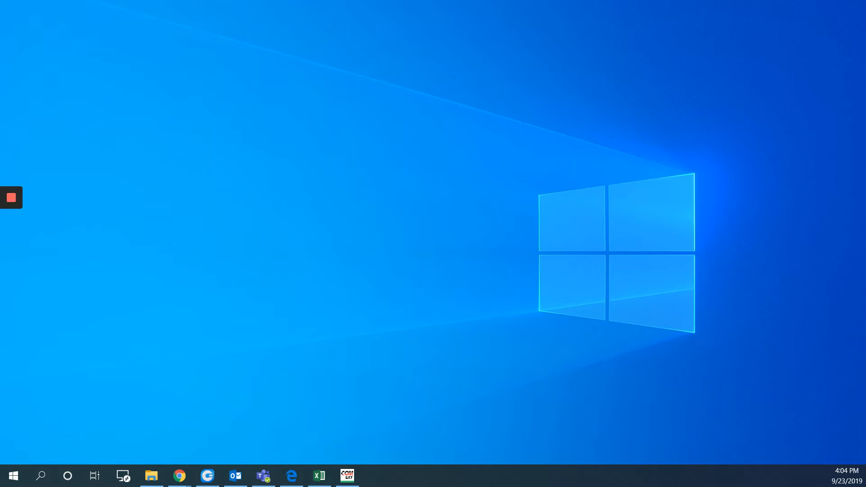
mouse_move(224, 216)
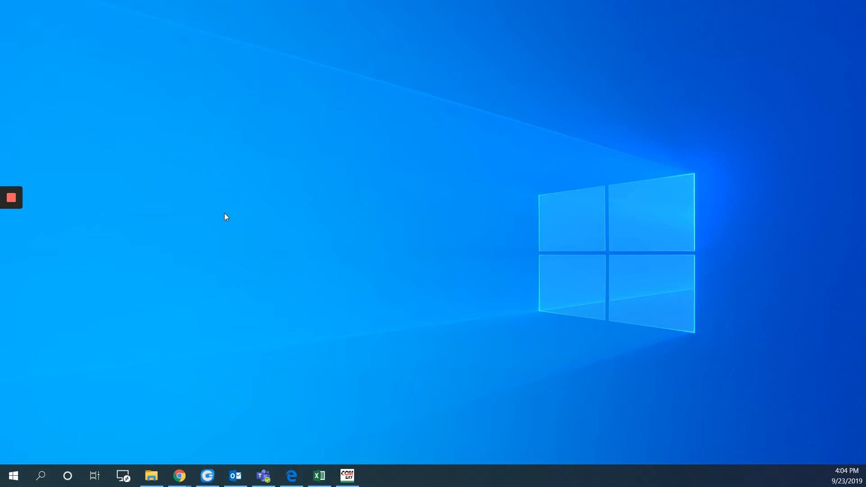
mouse_move(245, 242)
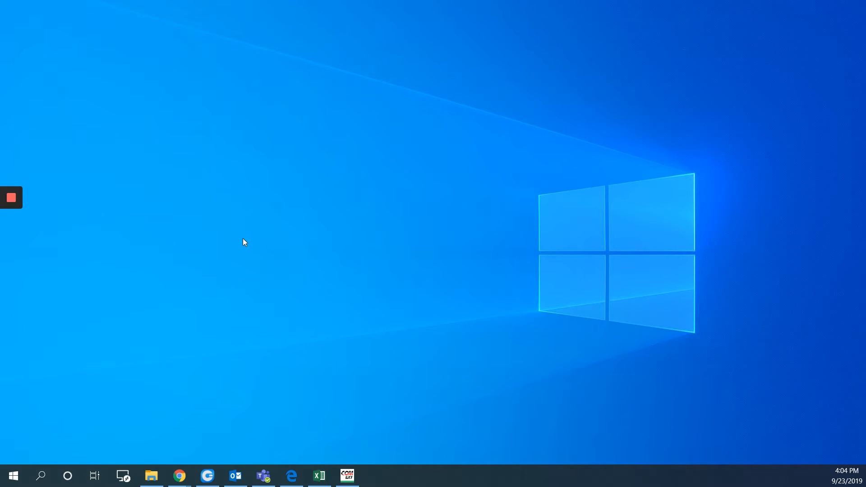
mouse_move(178, 476)
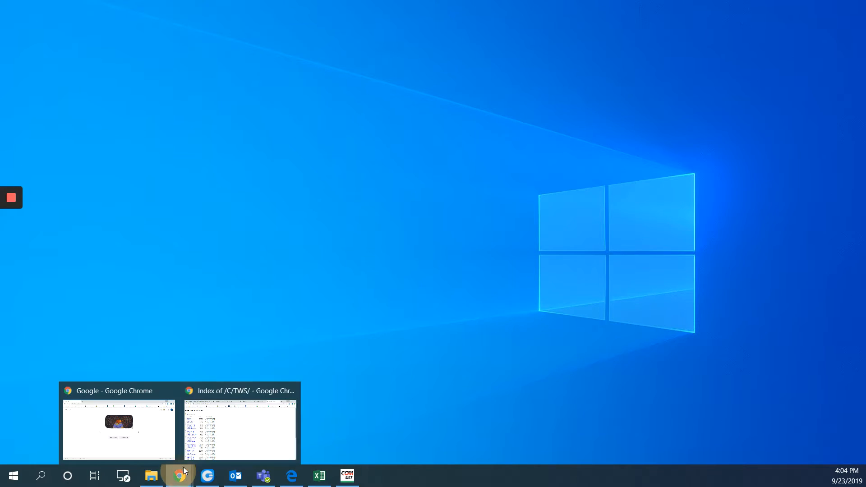
left_click(118, 431)
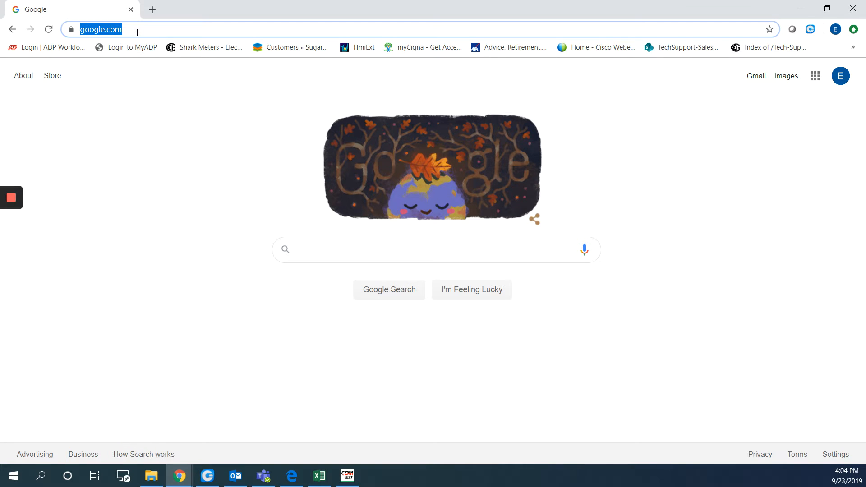
type("ew")
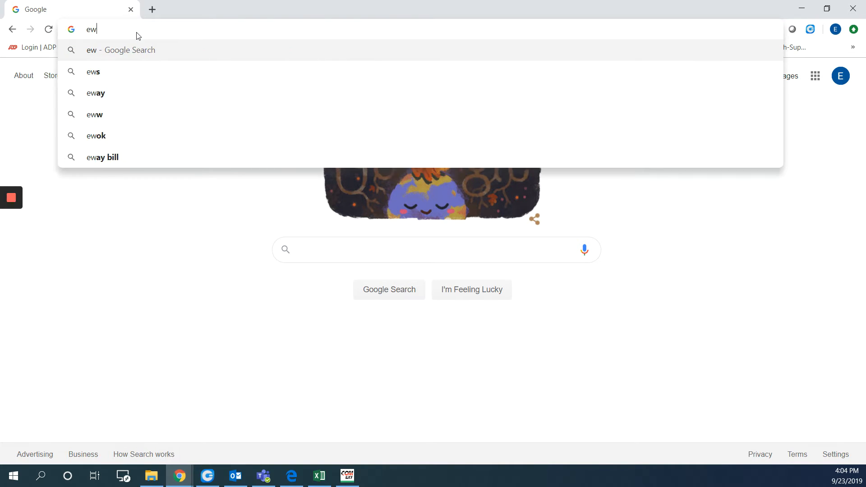
type("www.enterprise.com")
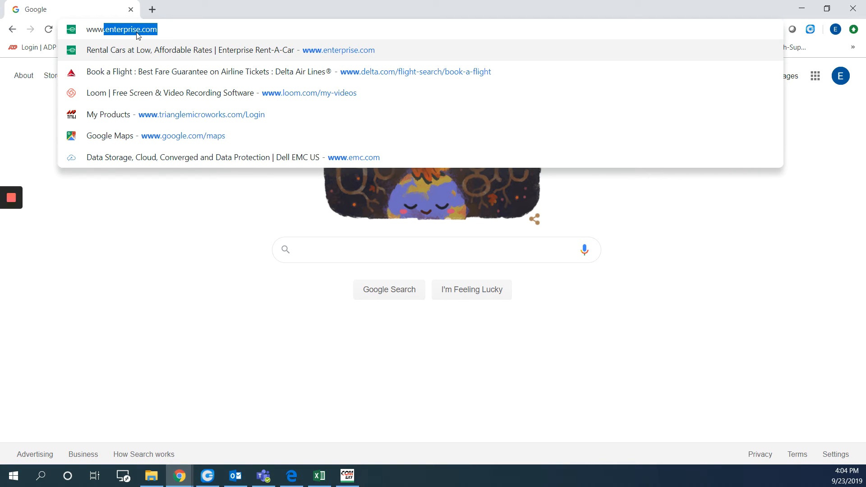
type("www.electroind.com/products/Shark200/IEC 61850 Standard Support/shk200_embedded.icd")
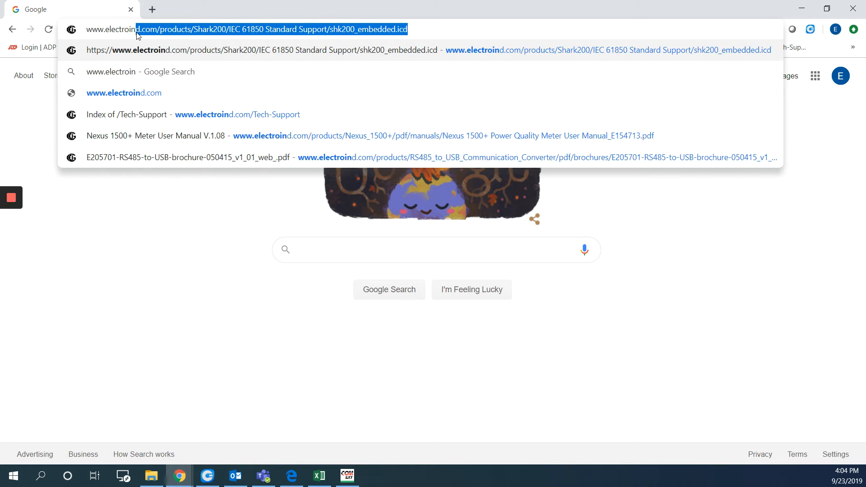
type("www.electroind.com")
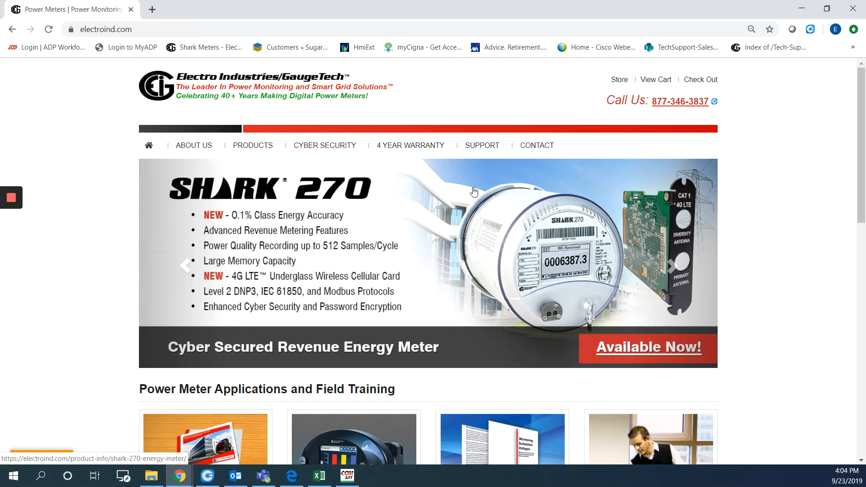
left_click(480, 145)
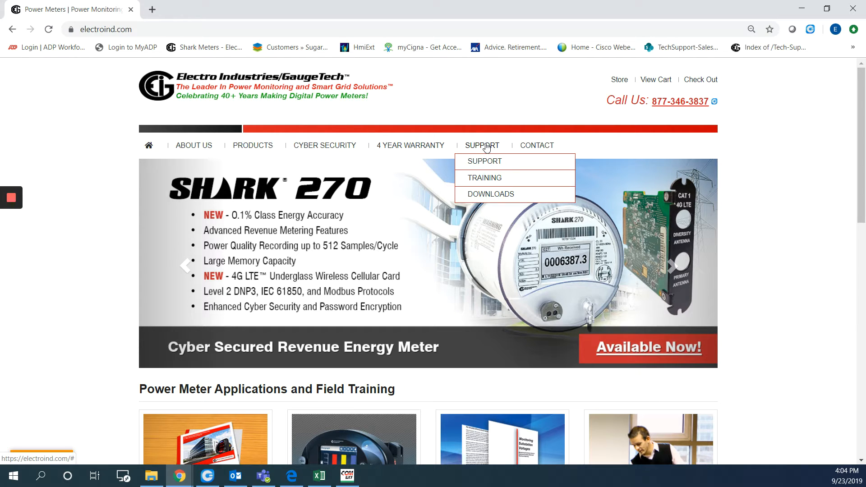
mouse_move(490, 194)
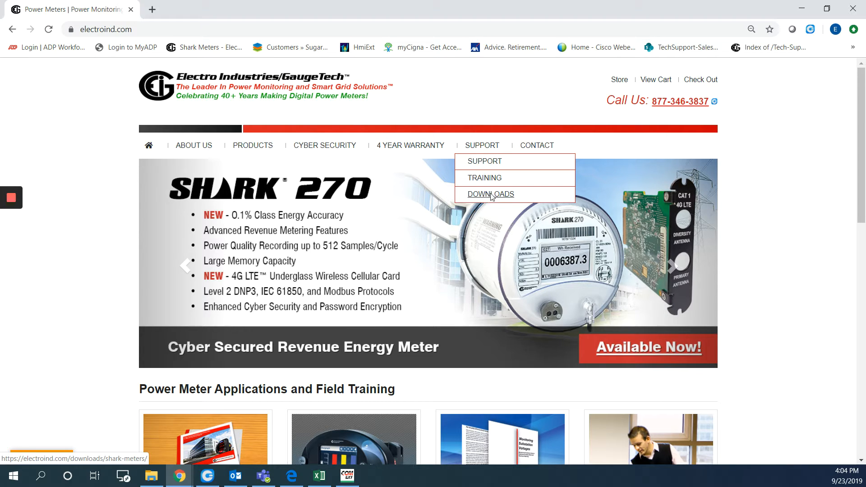
- Reach the Nexus Meters downloads page and highlight the NEXUS 1500+ heading
left_click(490, 194)
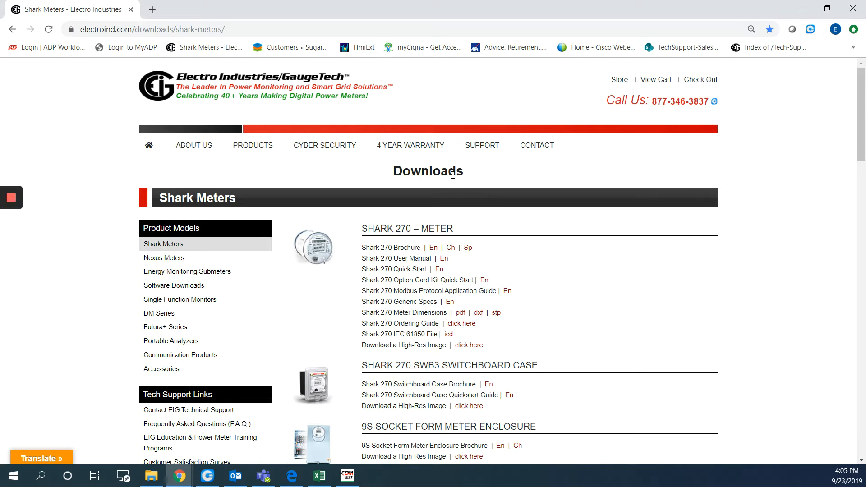
mouse_move(164, 258)
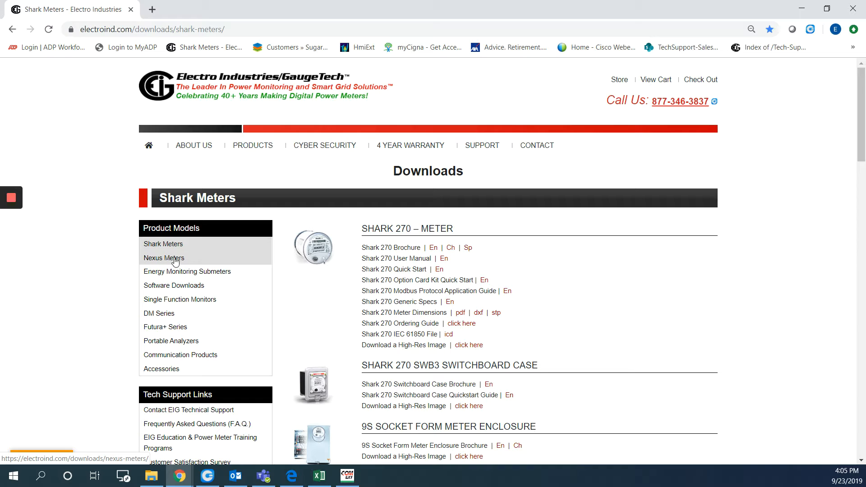
mouse_move(160, 261)
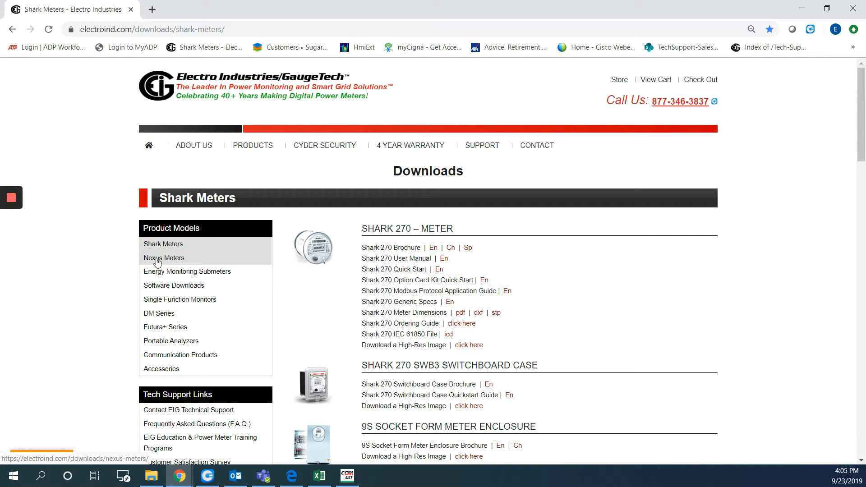
left_click(163, 258)
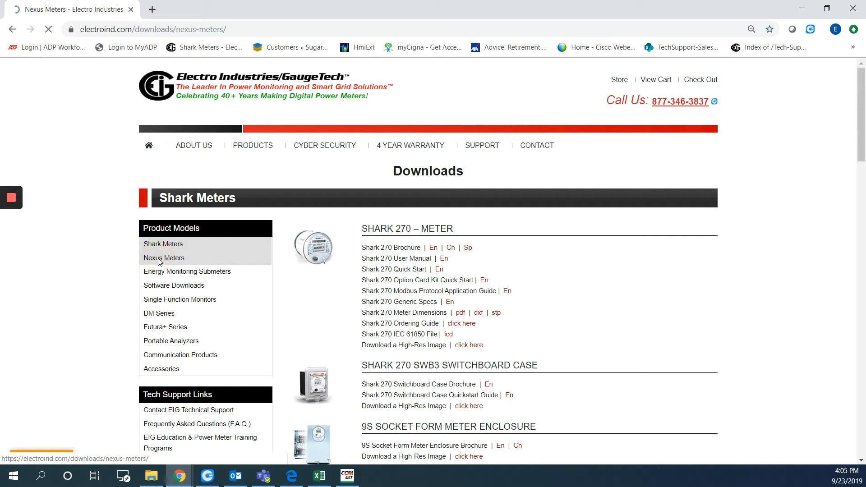
left_click(164, 257)
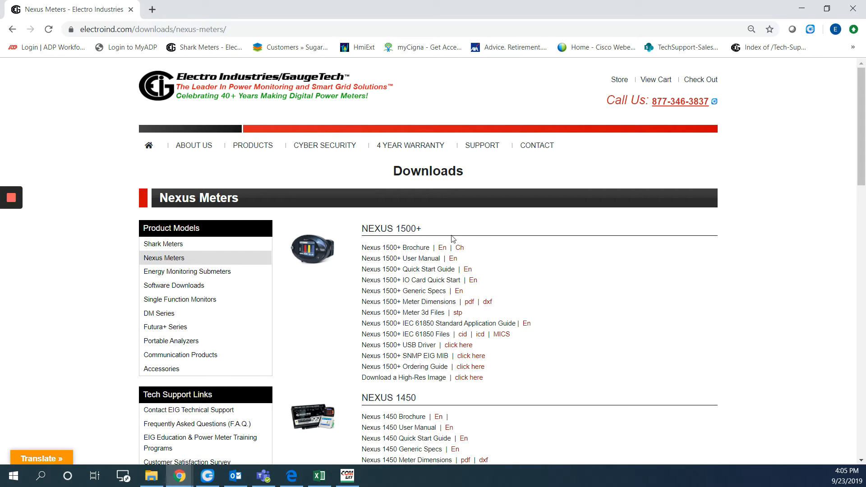
mouse_move(437, 231)
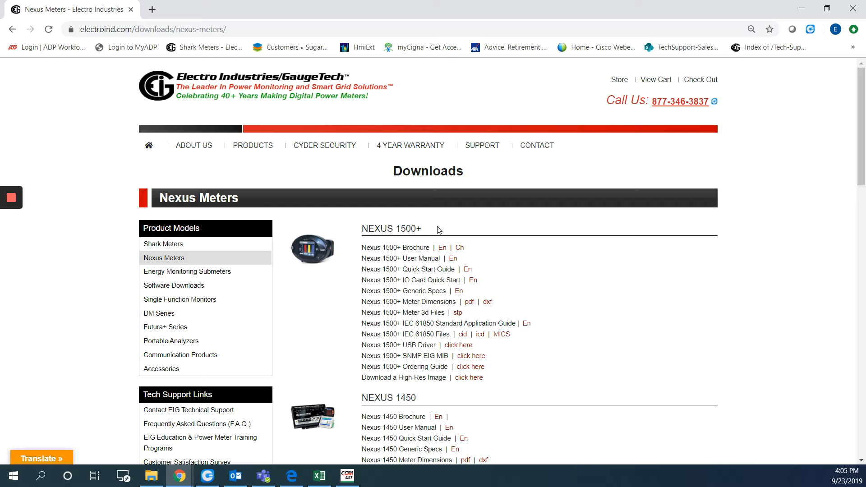
double_click(390, 228)
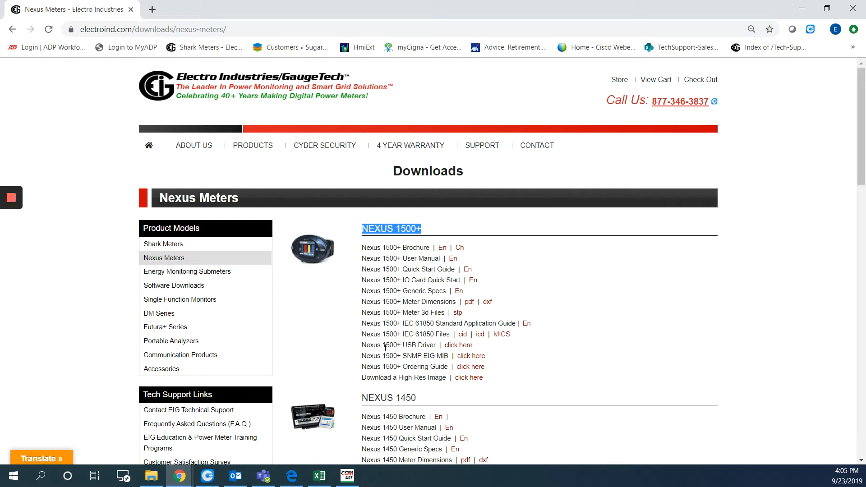
mouse_move(363, 338)
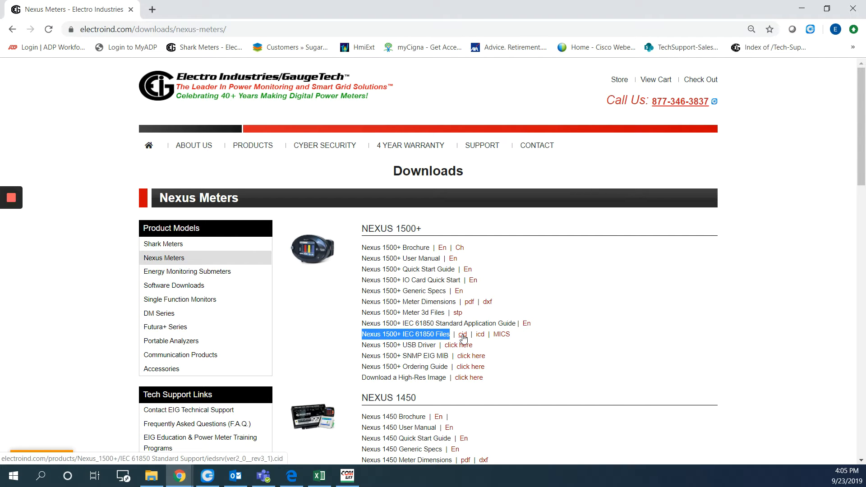
- Save the Nexus 1500+ IEC 61850 CID file link to the desktop
right_click(462, 334)
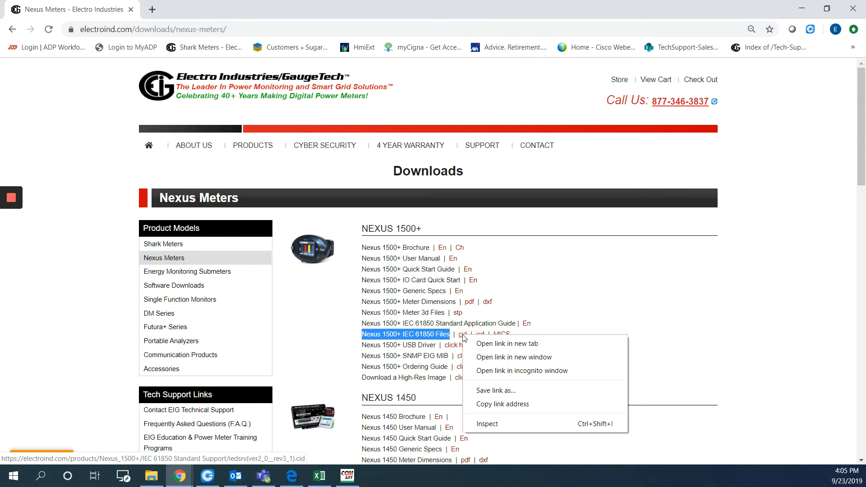
mouse_move(495, 391)
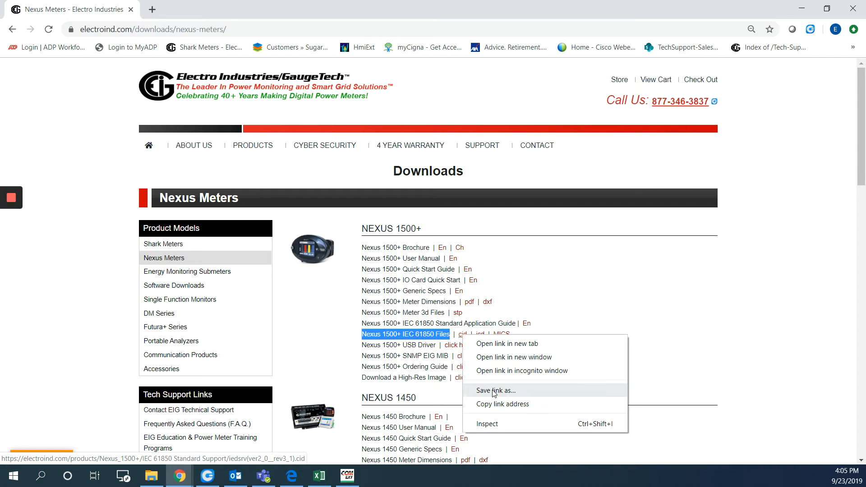
left_click(496, 391)
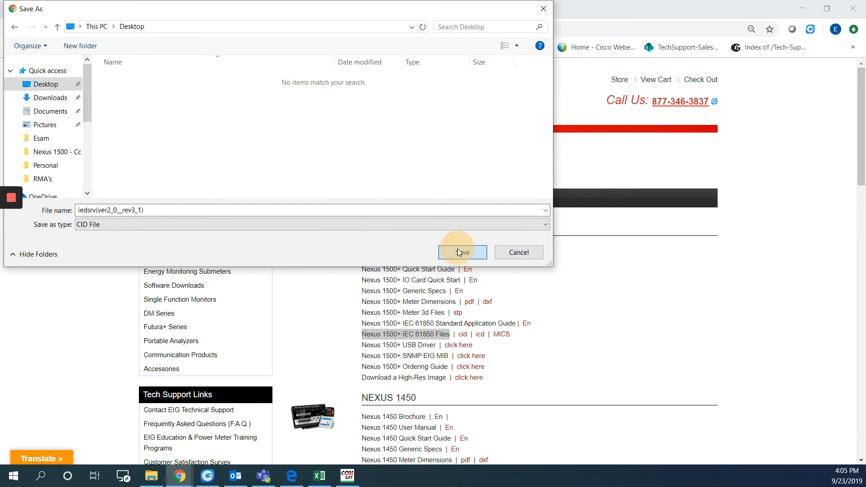
left_click(462, 253)
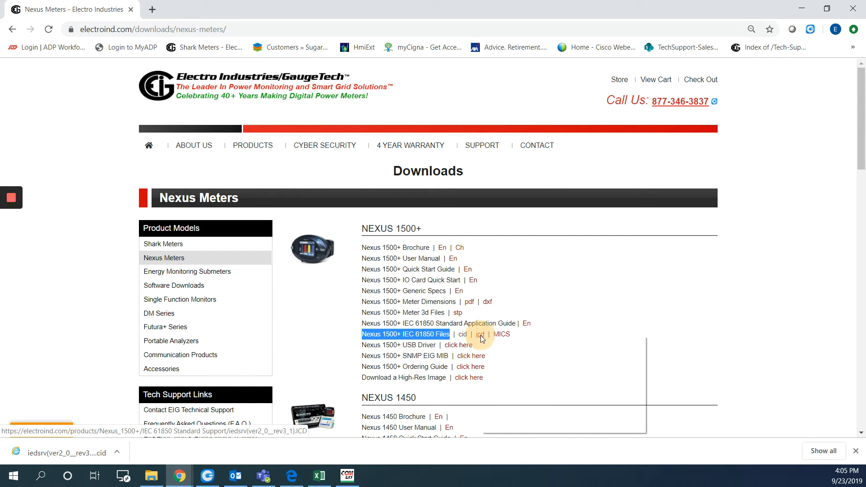
- Save the Nexus 1500+ IEC 61850 ICD file link to the desktop and select it there
right_click(479, 334)
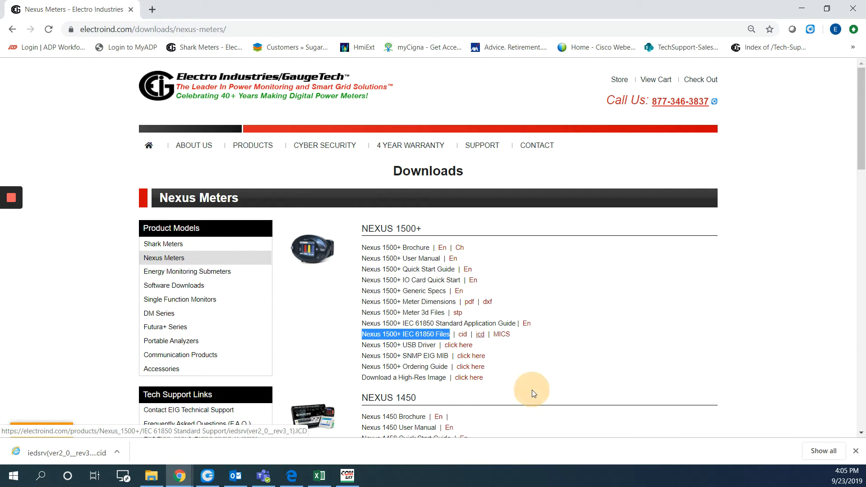
left_click(479, 334)
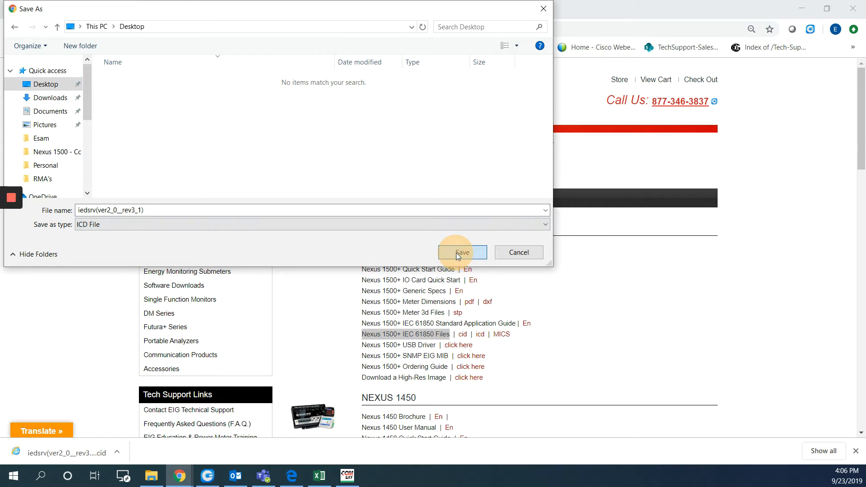
left_click(462, 252)
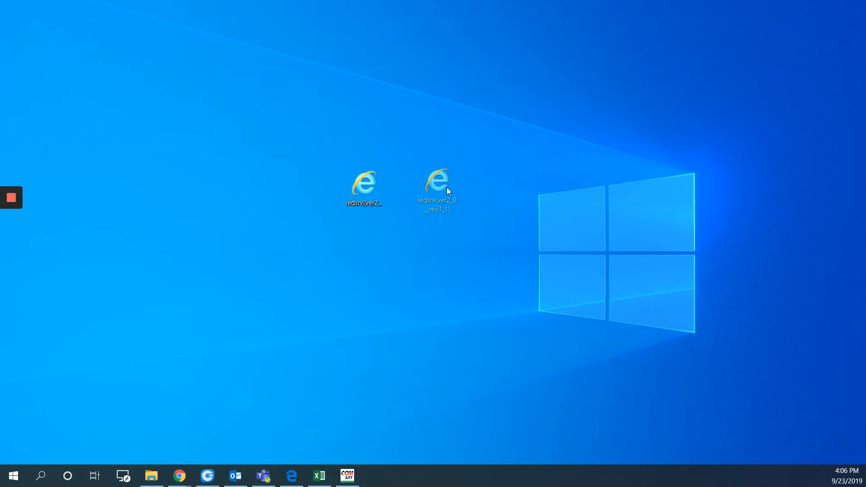
left_click(435, 185)
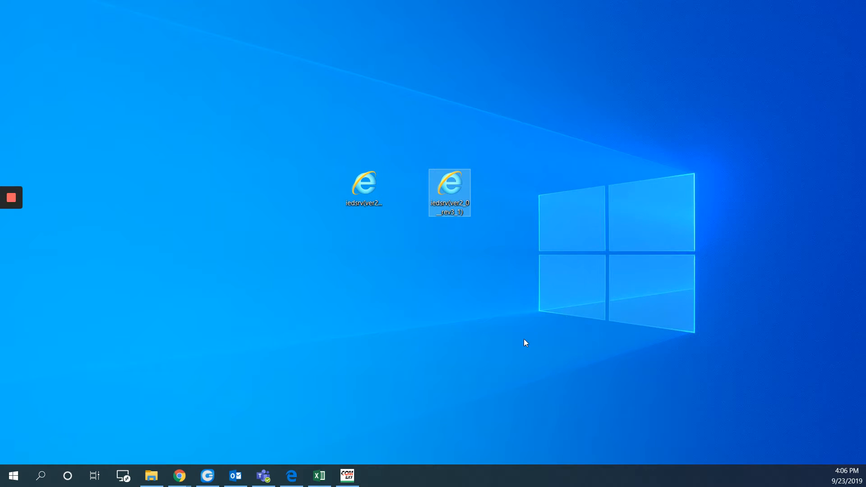
mouse_move(333, 330)
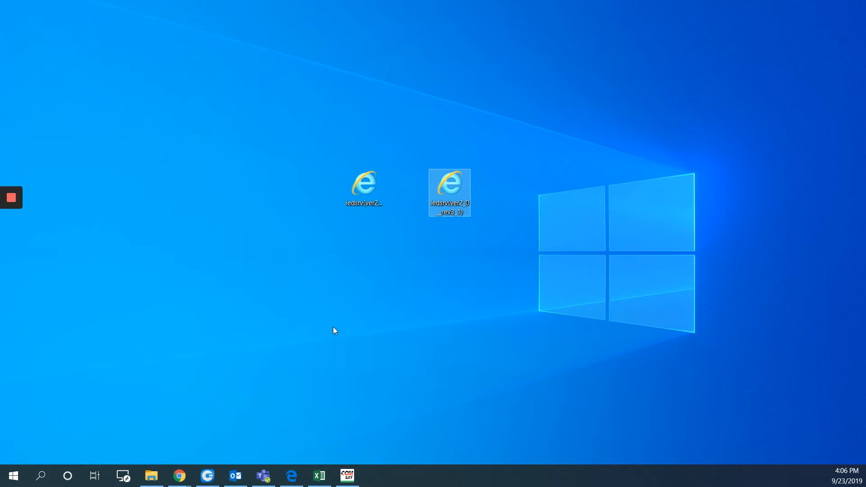
mouse_move(180, 475)
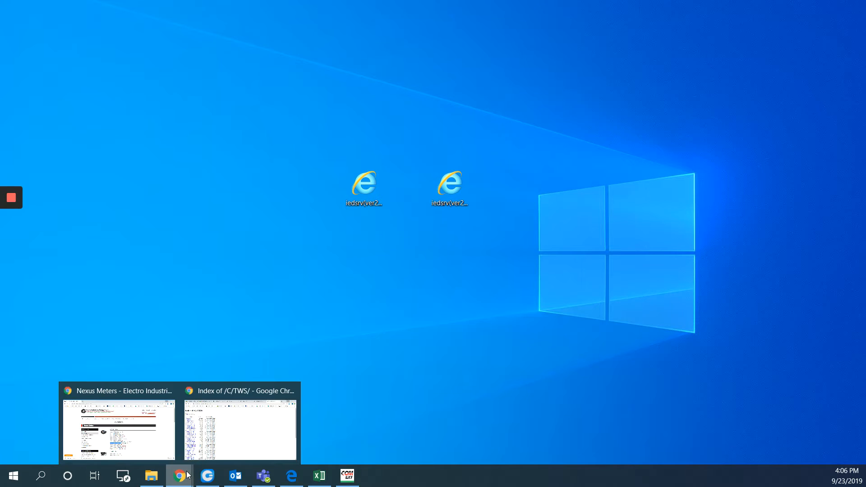
- Load the meter's web page at 10.0.0.15 in a new Chrome tab
left_click(118, 428)
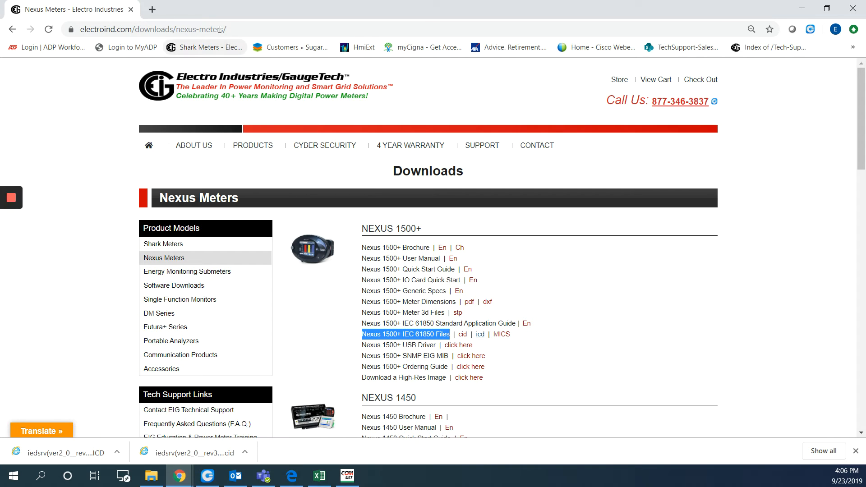
left_click(152, 9)
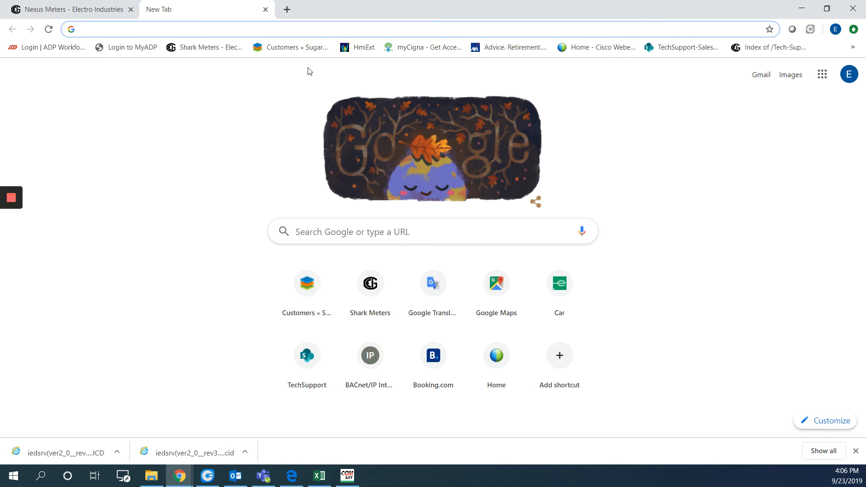
type("10.0.0.15")
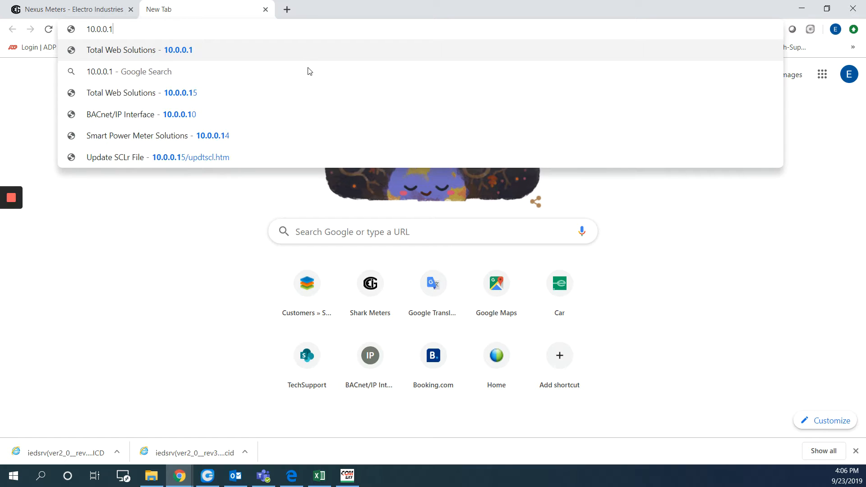
left_click(143, 92)
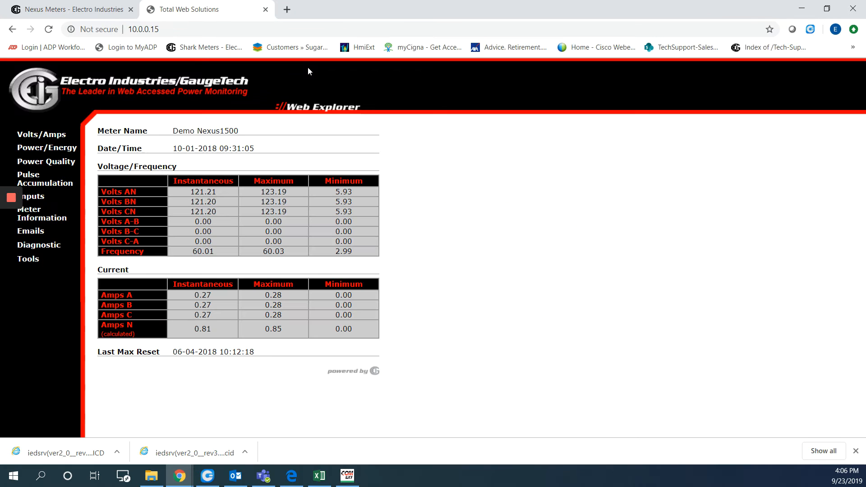
mouse_move(176, 274)
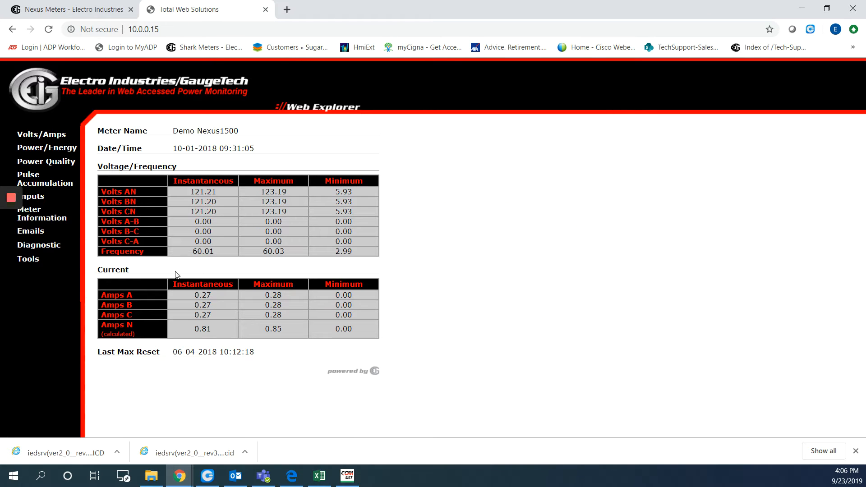
mouse_move(28, 259)
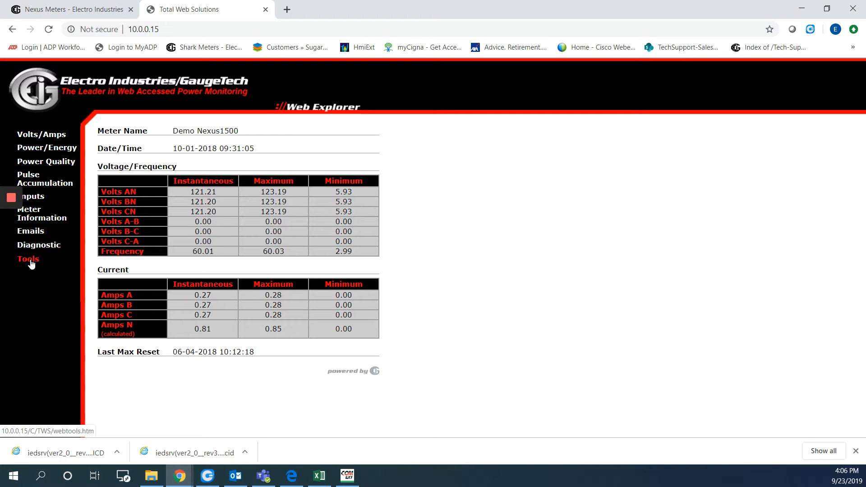
- Launch the IEC-61850 SCL Upgrade tool from the meter's Tools page
left_click(28, 259)
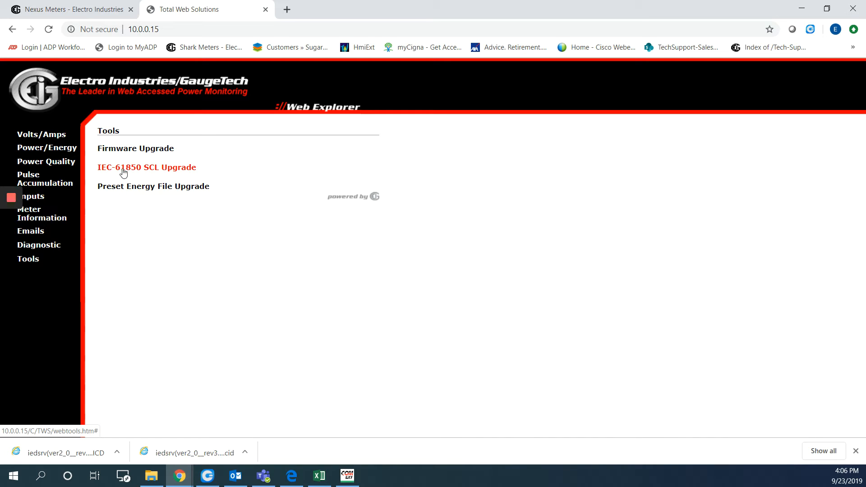
mouse_move(133, 172)
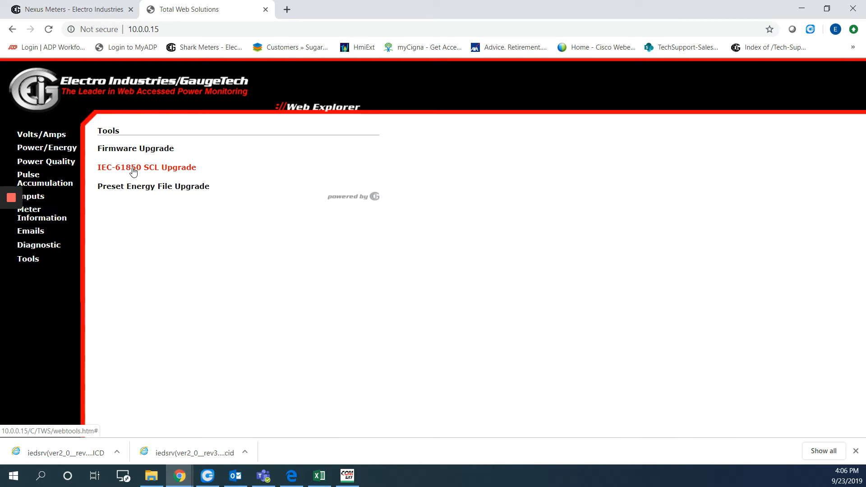
left_click(146, 168)
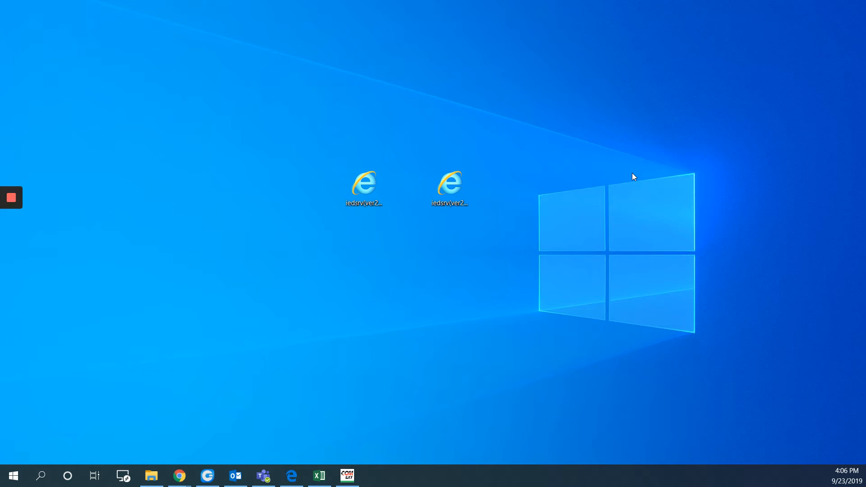
- Check the first iedsrv file's properties to confirm it is the ICD, then bring up options for the CID file
left_click(363, 188)
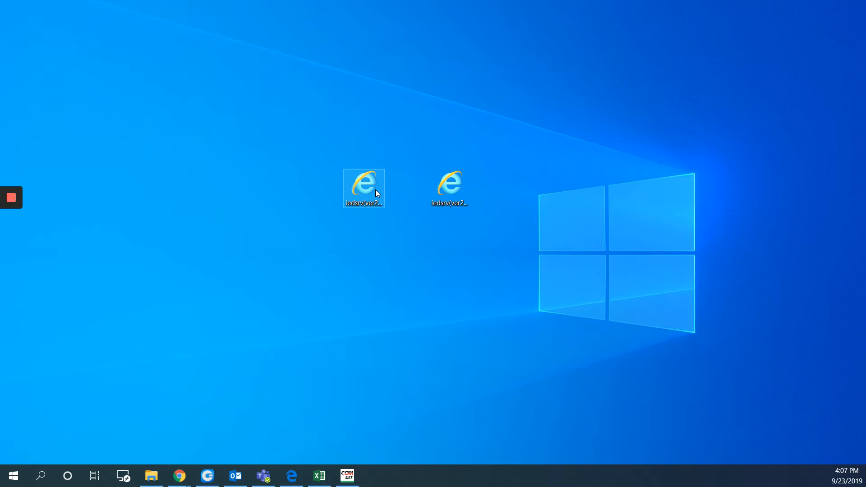
right_click(364, 186)
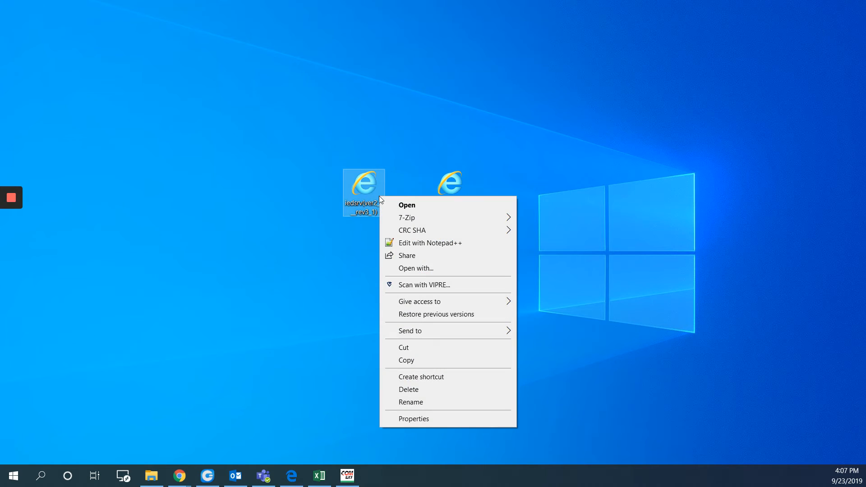
left_click(413, 419)
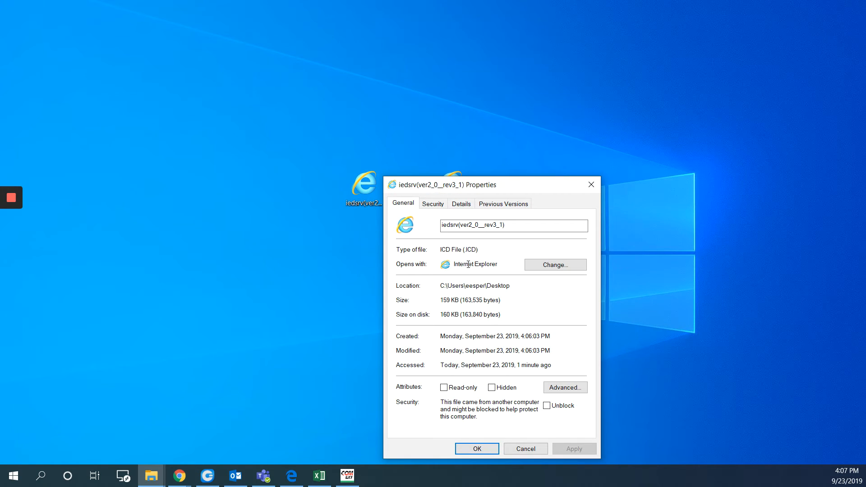
left_click(476, 449)
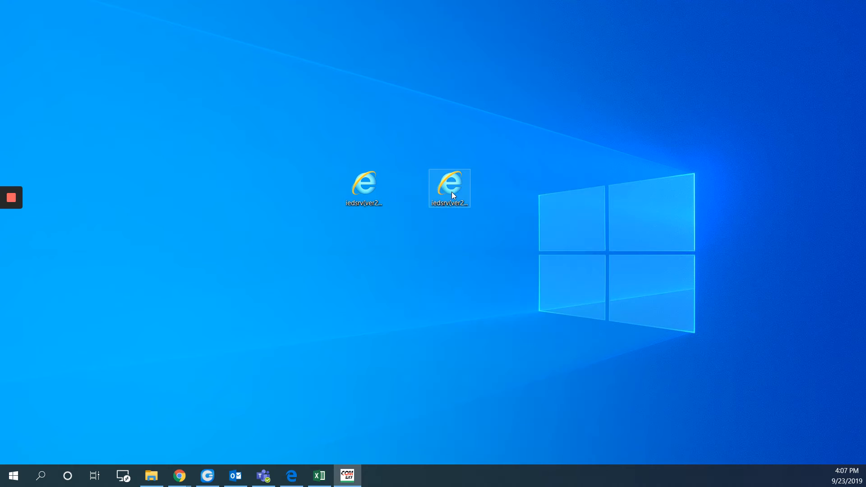
right_click(449, 188)
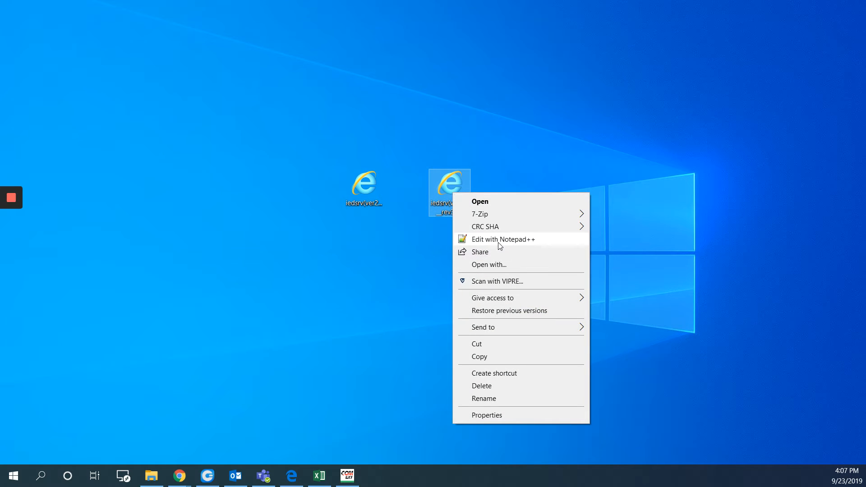
mouse_move(533, 243)
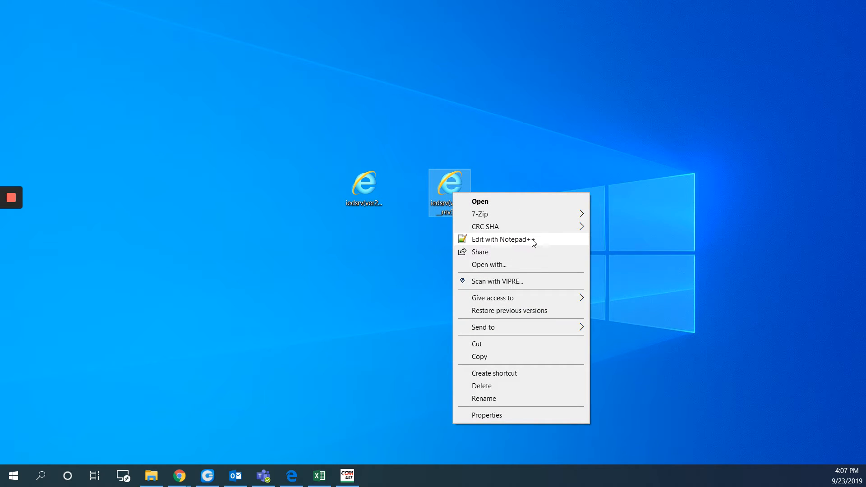
mouse_move(518, 245)
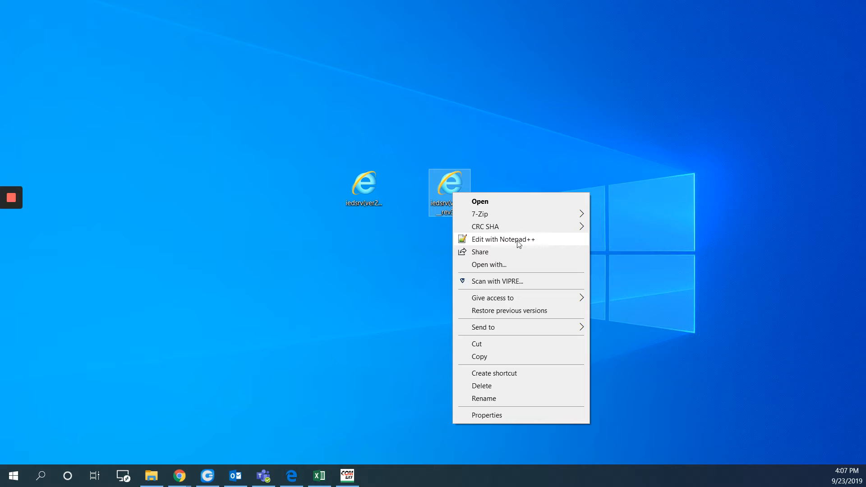
- Edit the CID file's P type="IP" address from 10.0.0.1 to 10.0.0.15 in Notepad++ and save it
left_click(503, 239)
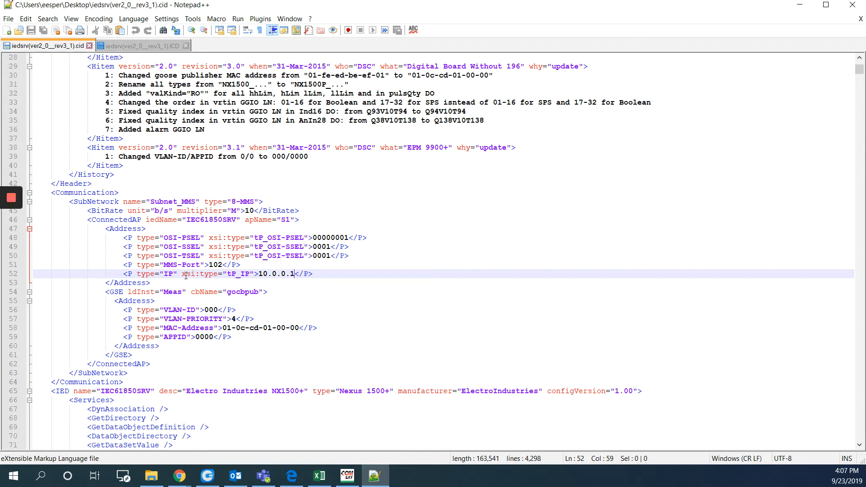
scroll("up", 3)
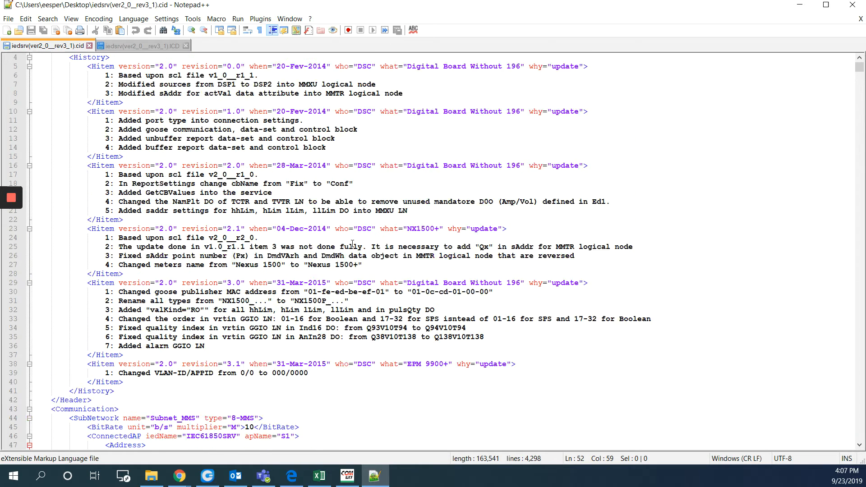
scroll("up", 3)
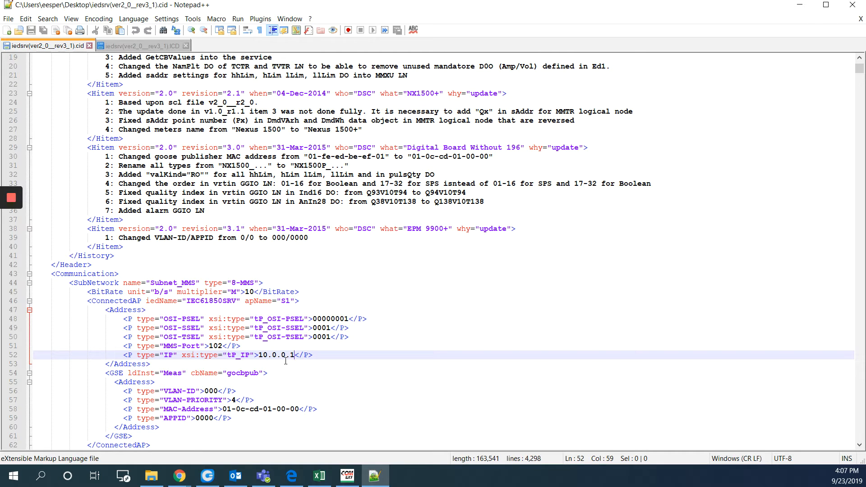
mouse_move(317, 361)
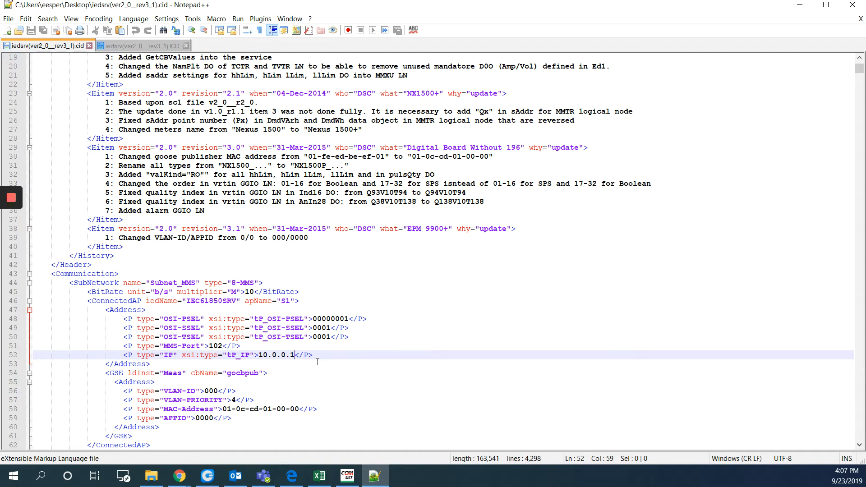
type("5")
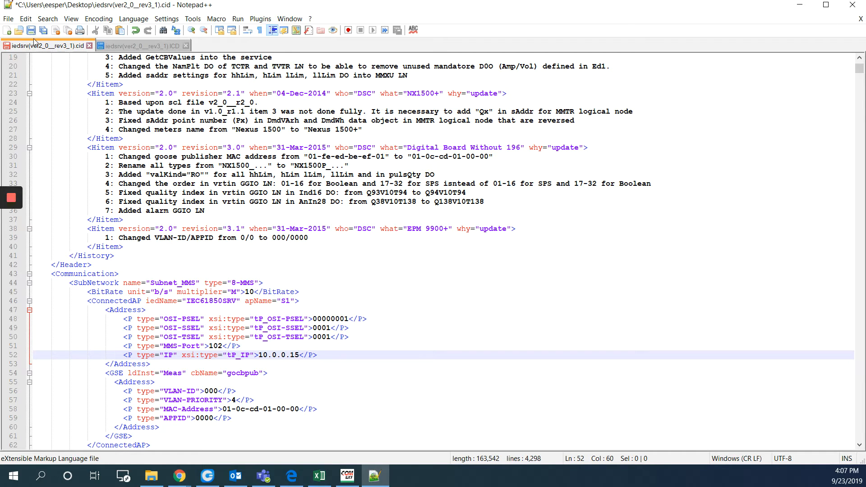
left_click(43, 30)
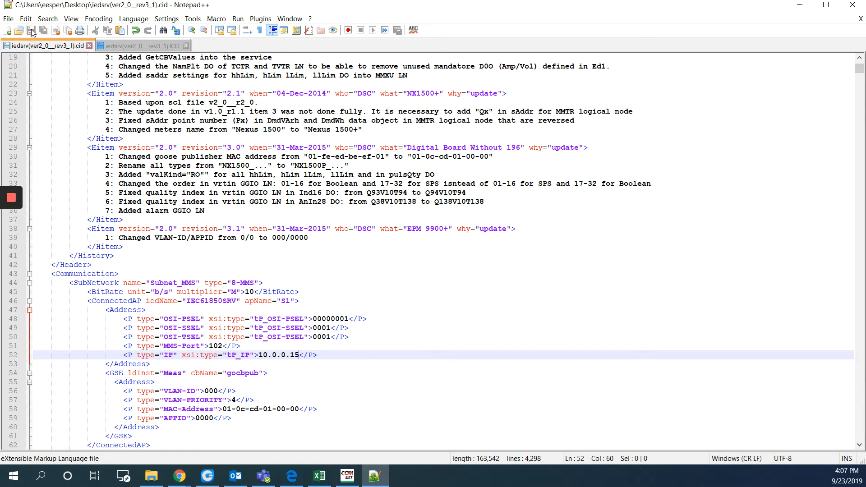
- Choose iedsrv(ver2_0__rev3_1).cid from the desktop in the meter's SCL update page
left_click(9, 31)
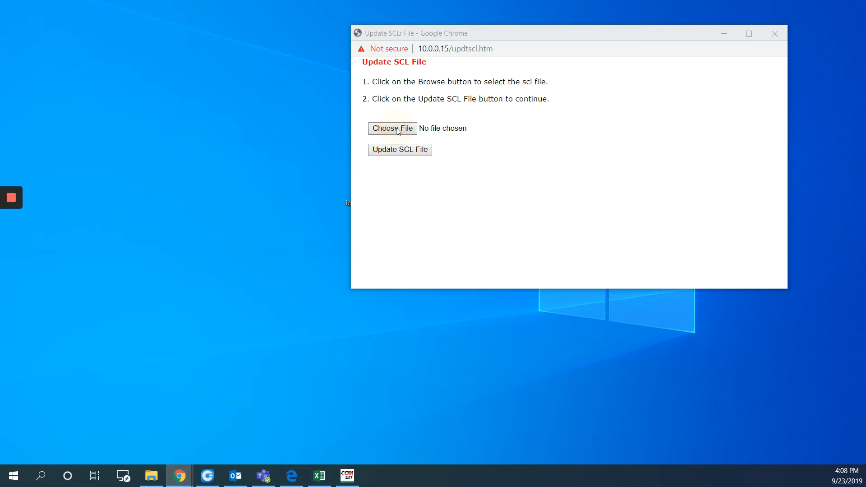
left_click(393, 128)
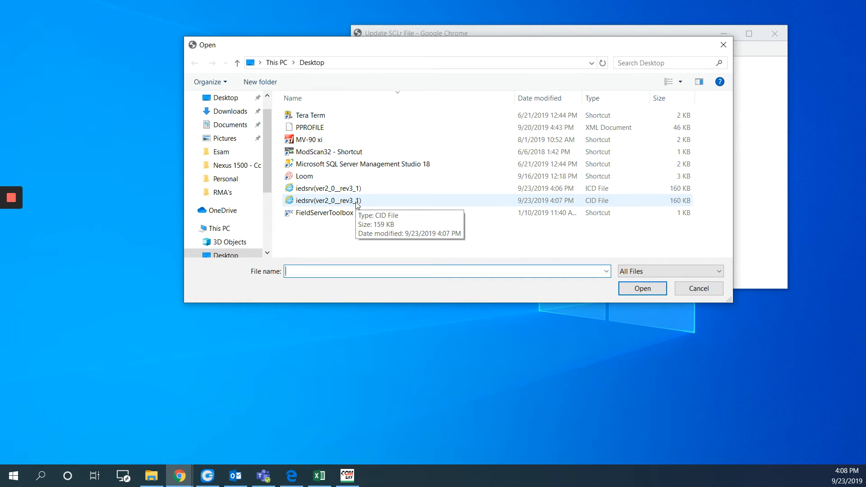
left_click(328, 200)
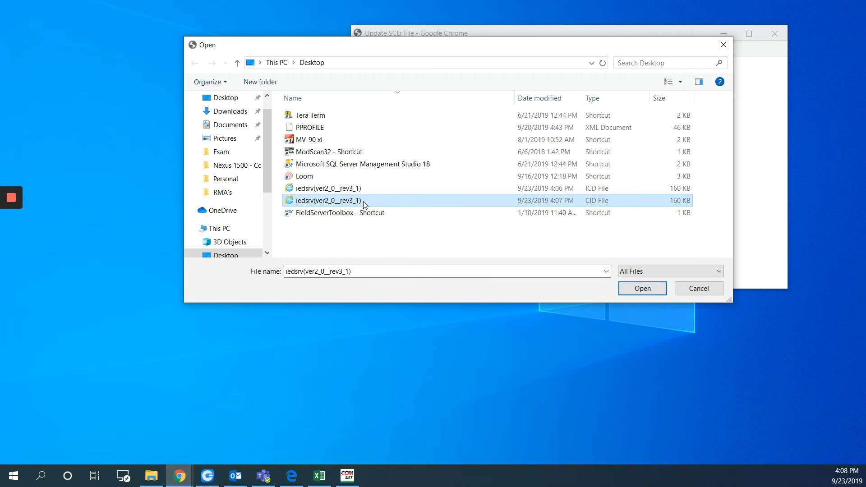
left_click(642, 288)
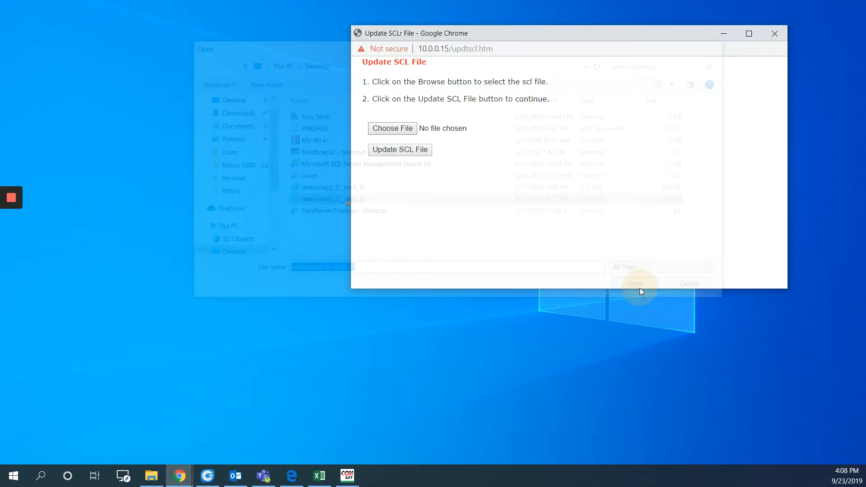
- Upload the chosen CID file to the meter until the update success message appears
left_click(635, 284)
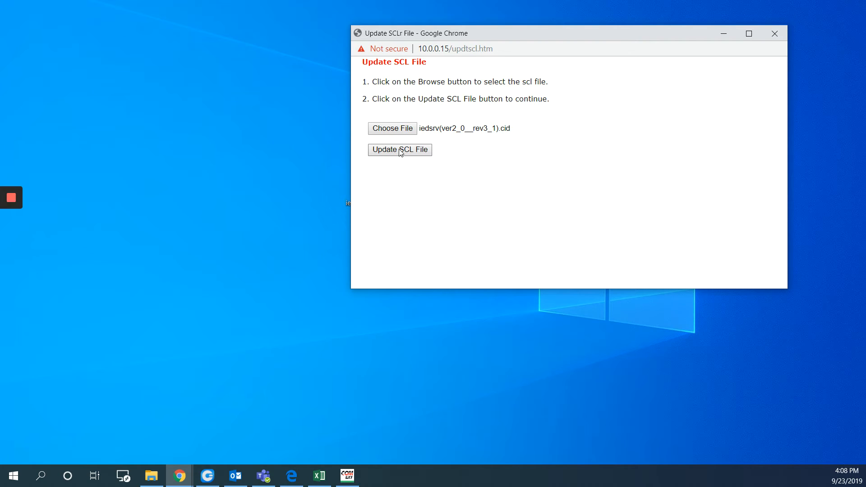
left_click(400, 150)
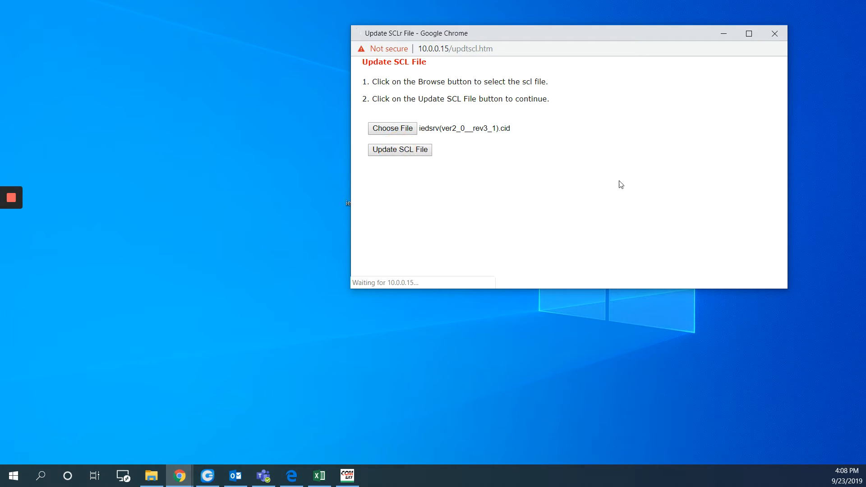
left_click(399, 149)
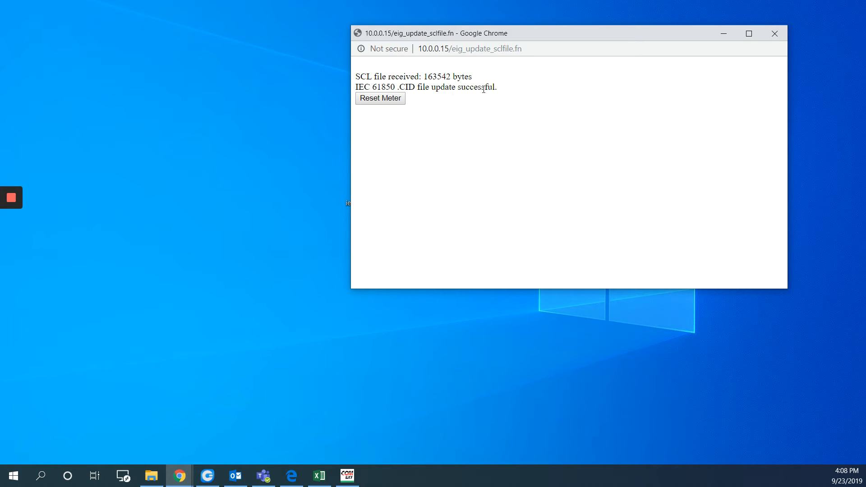
mouse_move(421, 130)
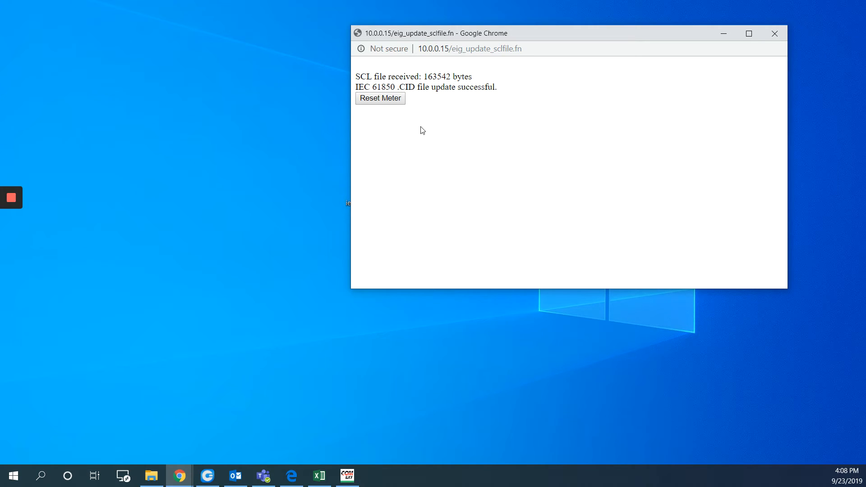
- Reset the meter to apply the new CID file and return to its Total Web Solutions tab while it reboots
left_click(379, 97)
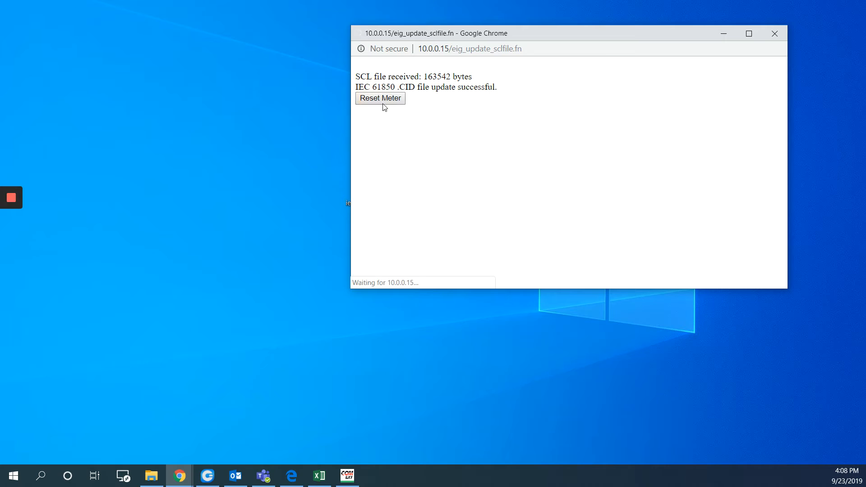
left_click(380, 97)
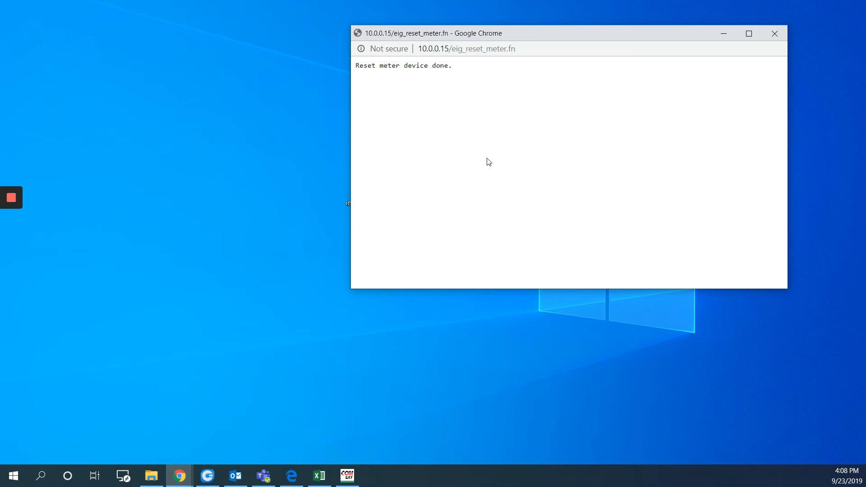
mouse_move(597, 169)
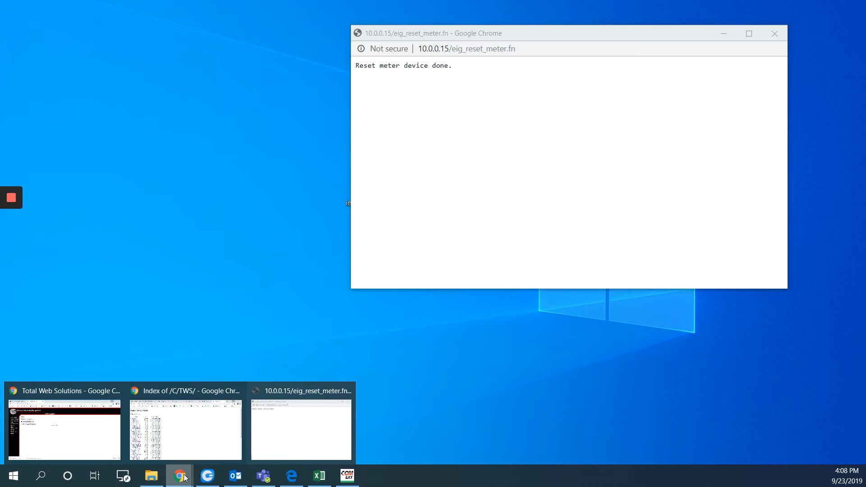
left_click(63, 428)
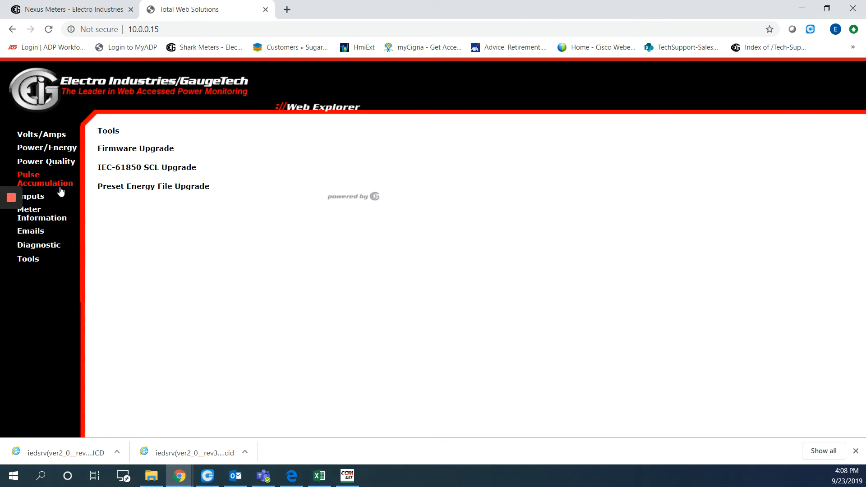
mouse_move(54, 84)
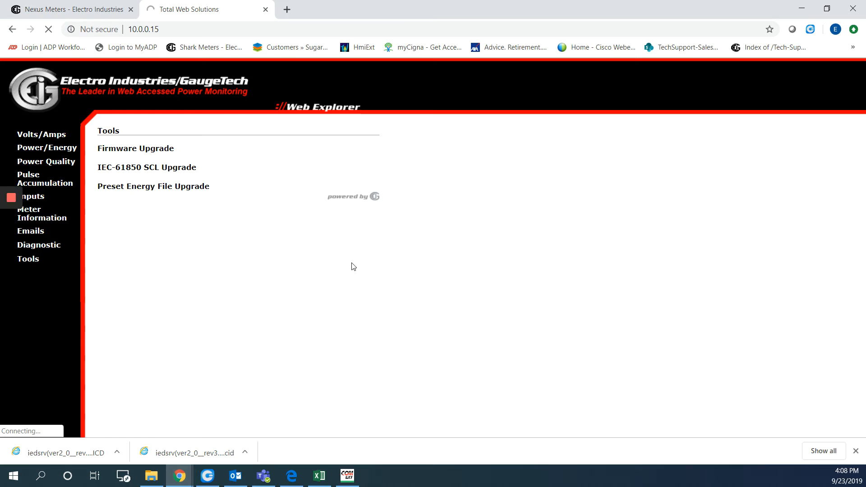
mouse_move(347, 279)
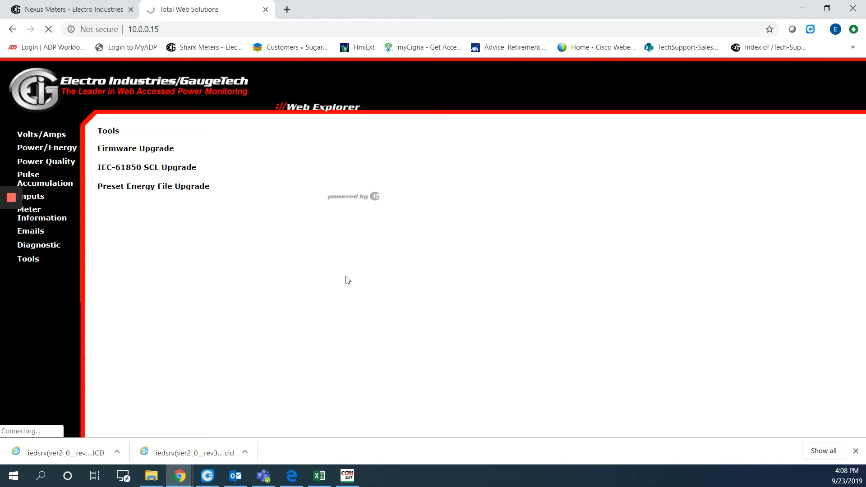
mouse_move(359, 263)
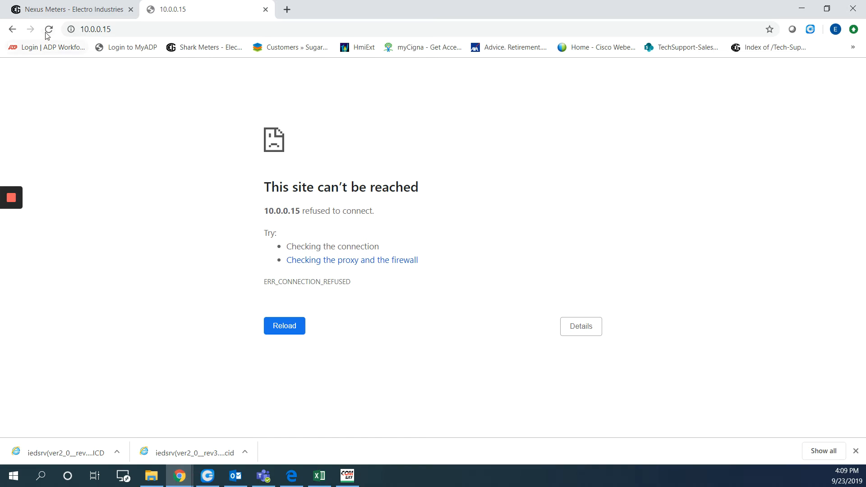
- Reload the meter's page and view the IEC-61850 diagnostic reporting 'Server successfully initialized.'
left_click(48, 29)
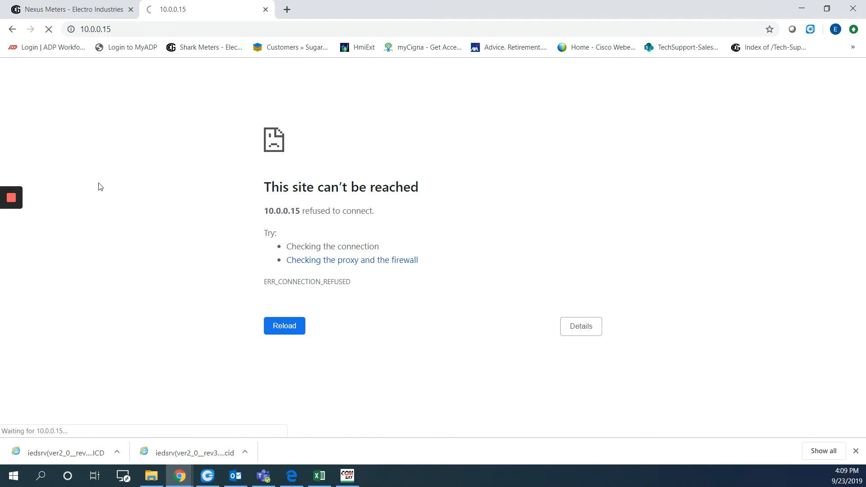
left_click(285, 326)
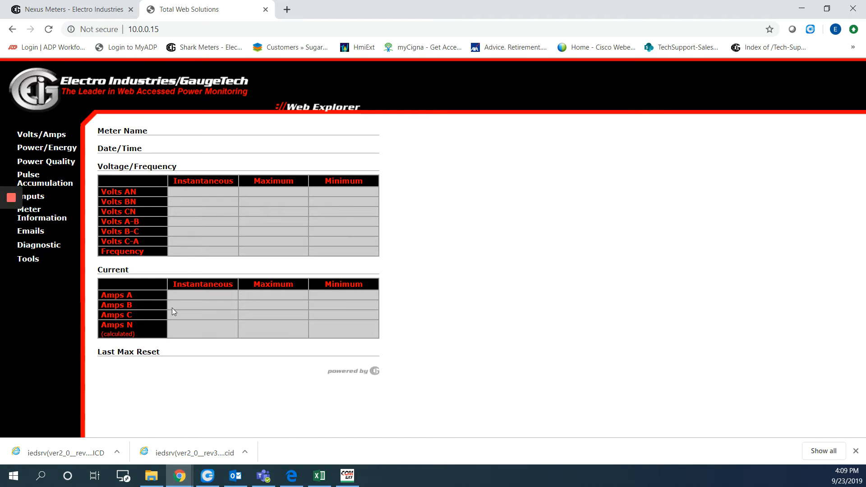
mouse_move(38, 244)
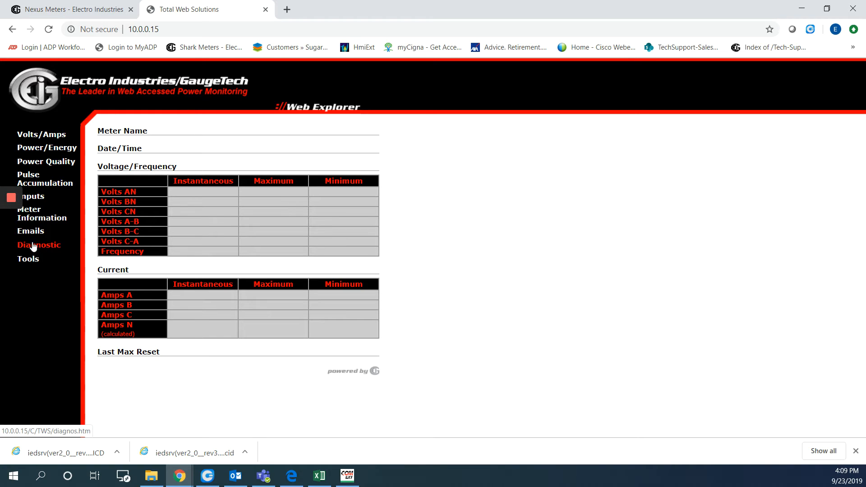
left_click(38, 245)
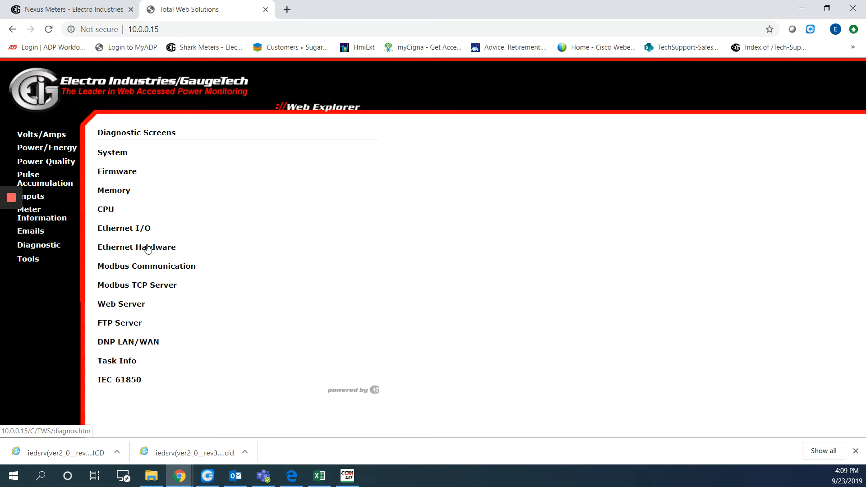
mouse_move(203, 404)
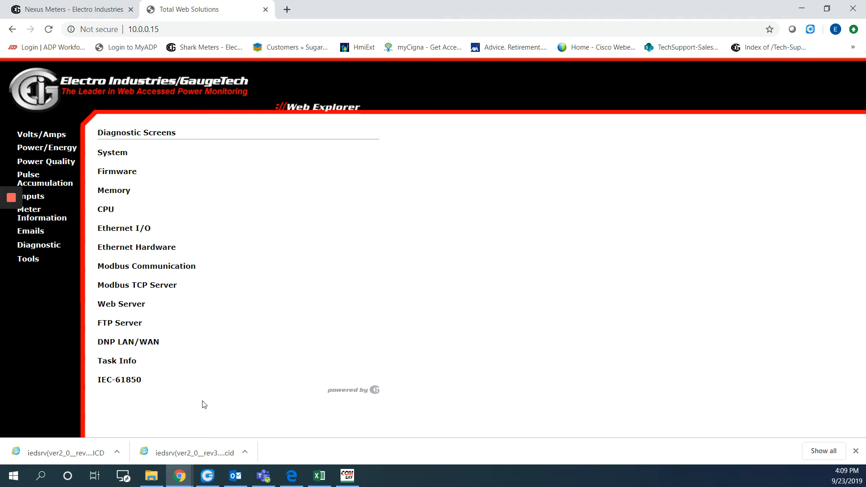
mouse_move(119, 380)
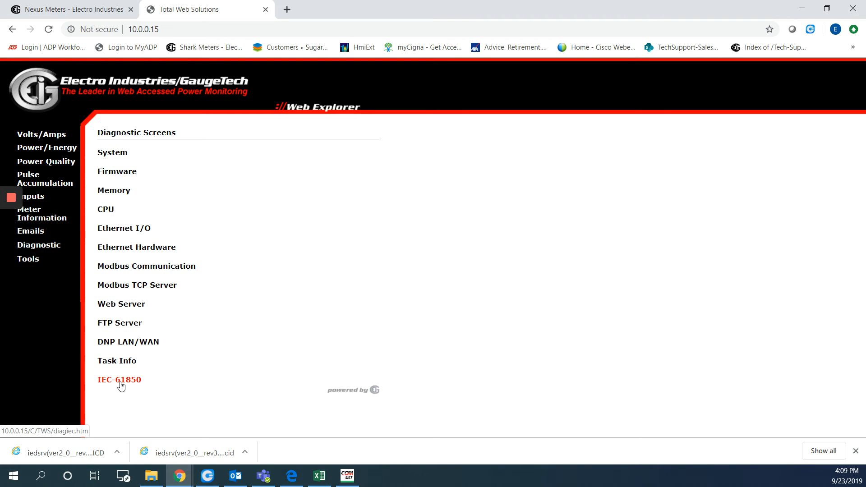
left_click(119, 379)
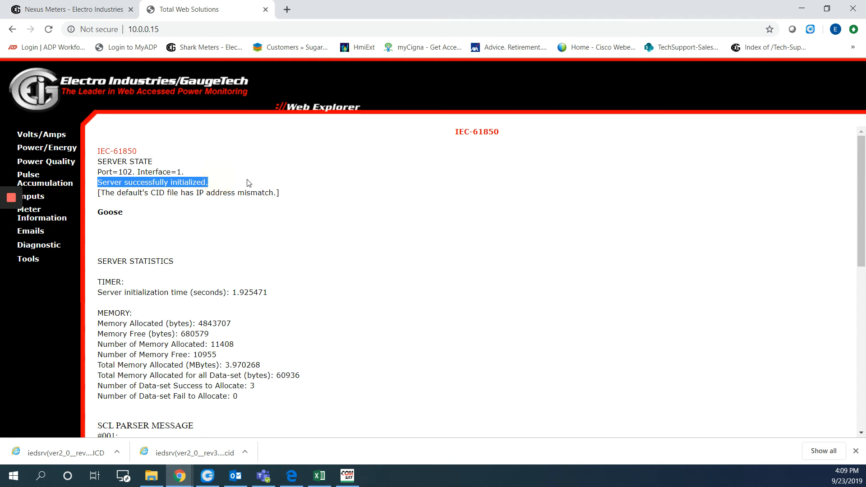
mouse_move(446, 264)
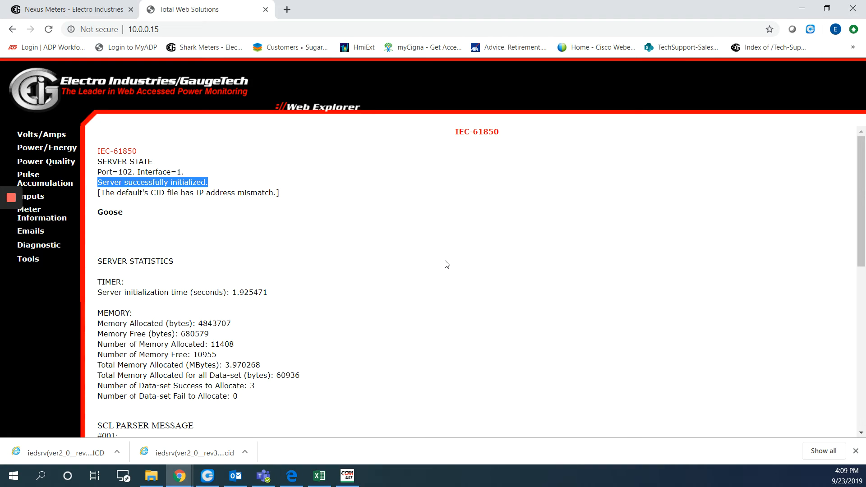
mouse_move(432, 264)
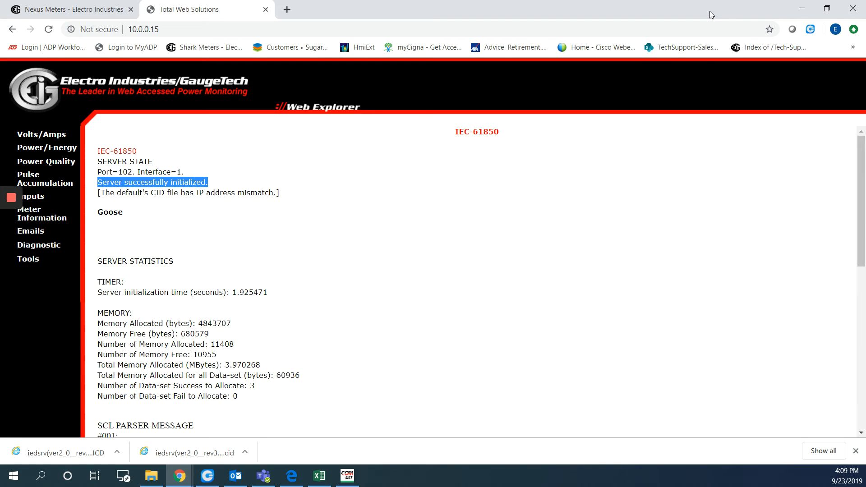
mouse_move(766, 13)
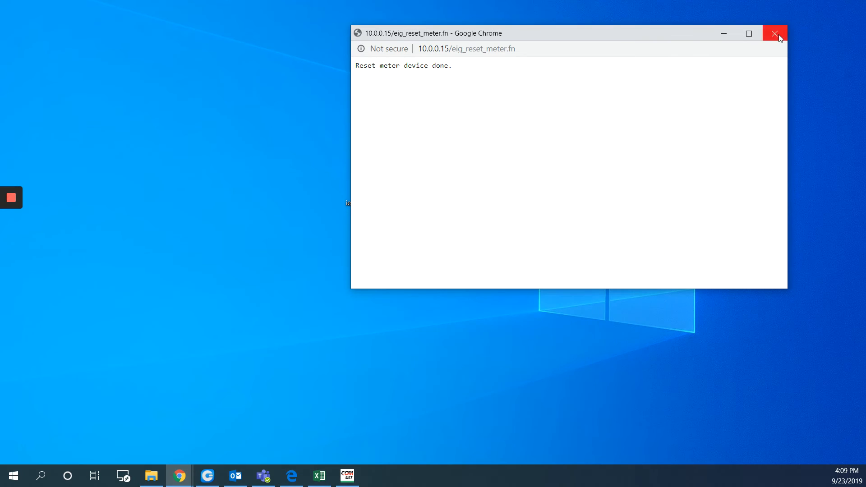
- Close the reset window and go to the electroind.com Software Downloads page
left_click(774, 33)
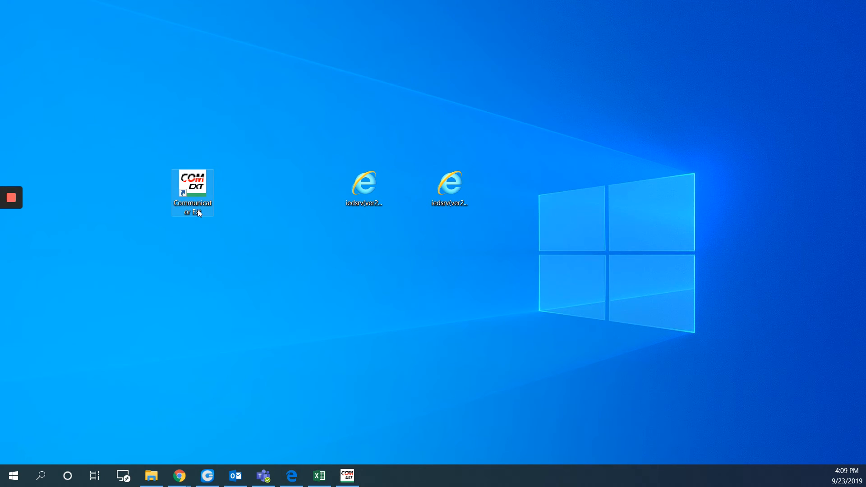
mouse_move(240, 155)
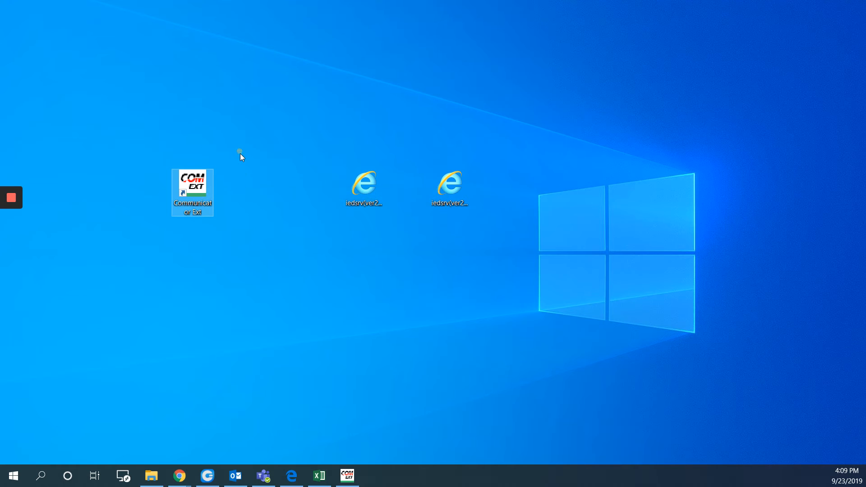
mouse_move(232, 238)
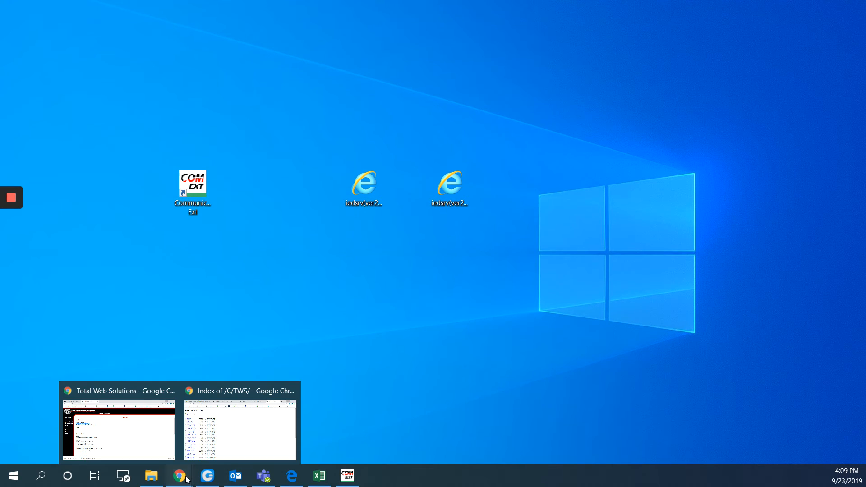
left_click(118, 428)
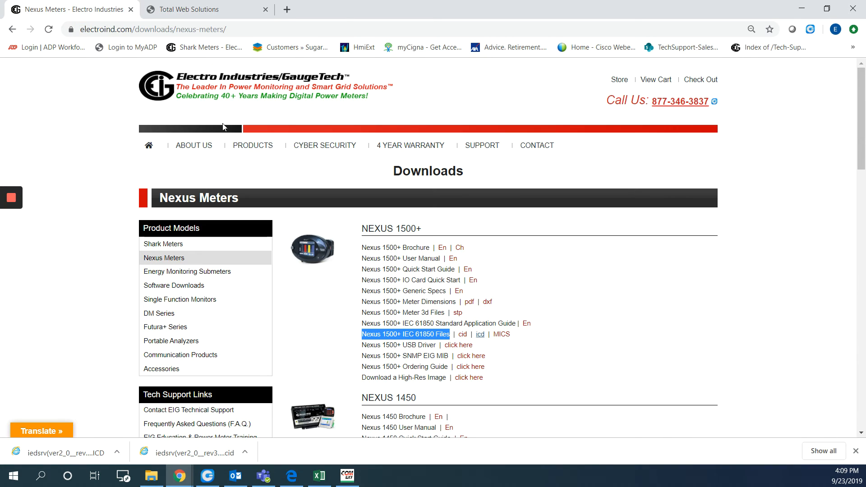
mouse_move(454, 171)
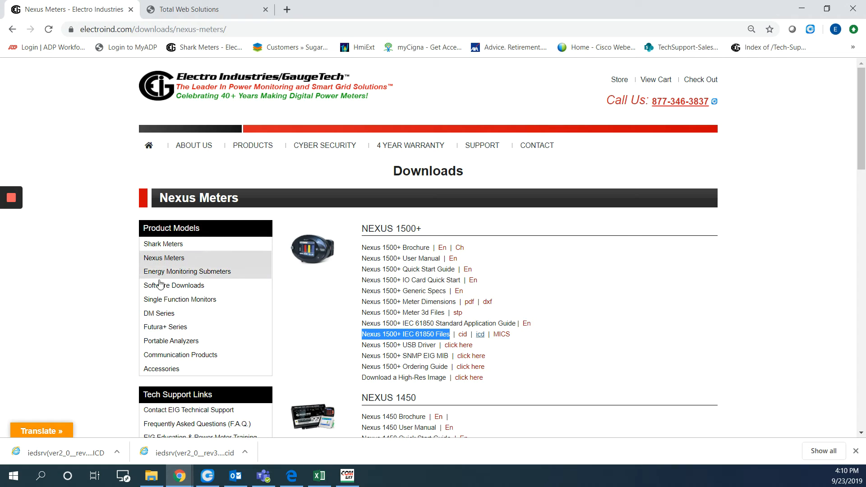
mouse_move(174, 285)
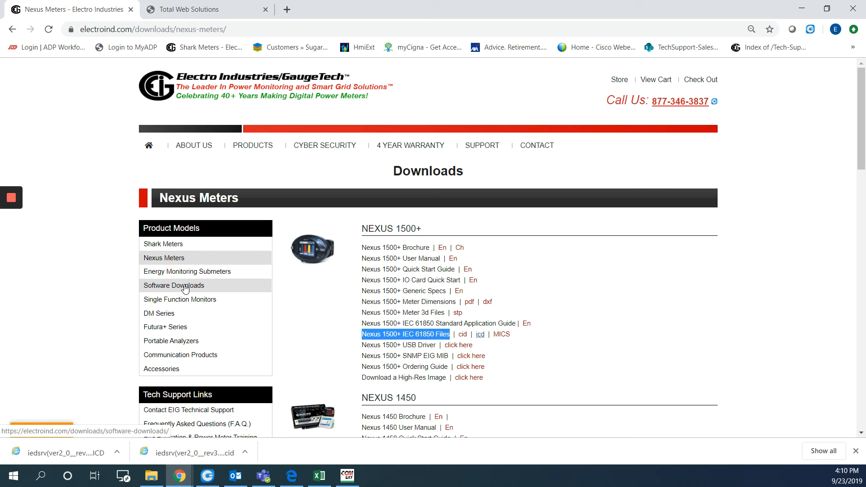
left_click(173, 285)
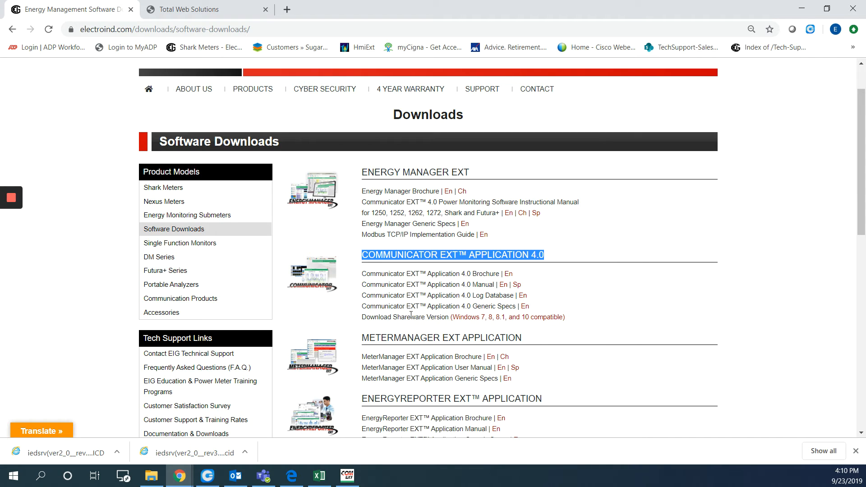
mouse_move(508, 317)
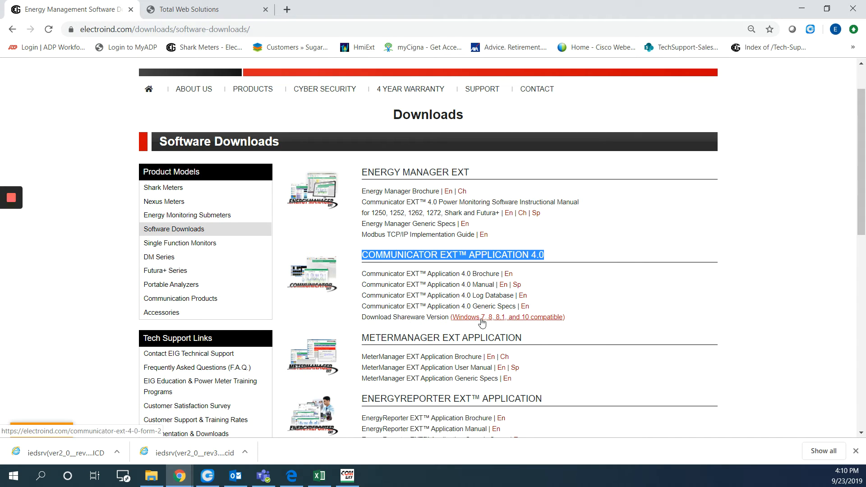
mouse_move(495, 321)
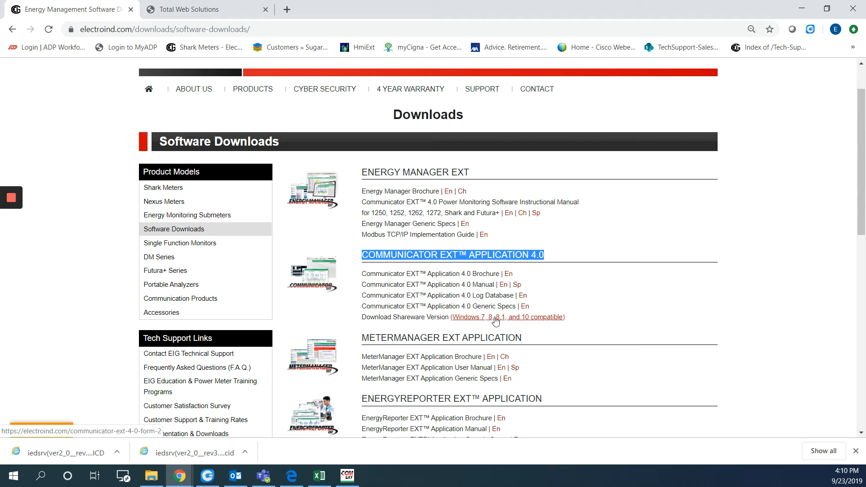
- Follow the Download Shareware Version link for Communicator EXT 4.0 to its request form
left_click(507, 317)
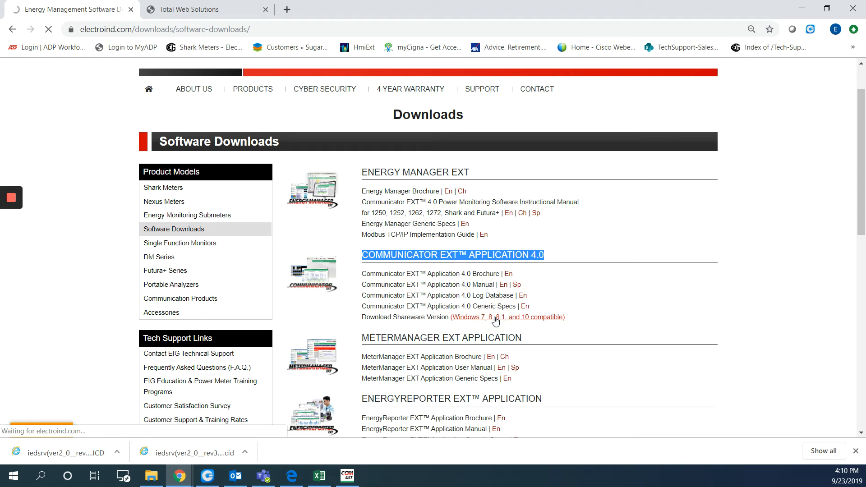
left_click(507, 316)
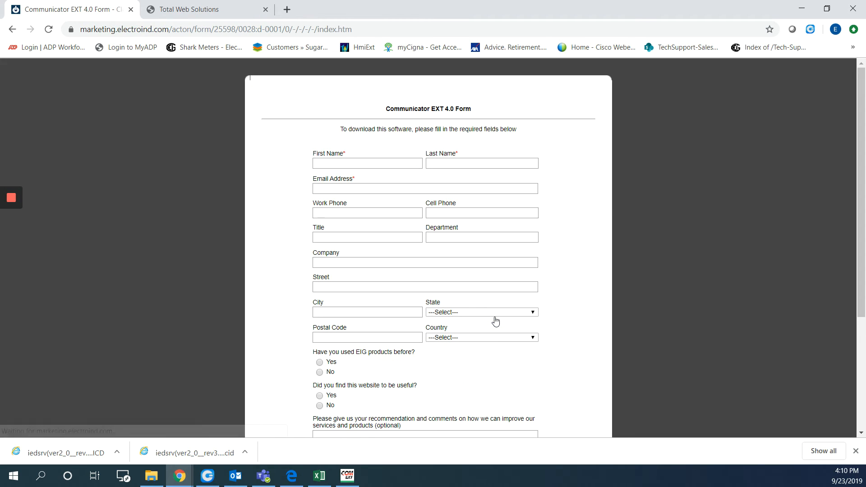
mouse_move(359, 164)
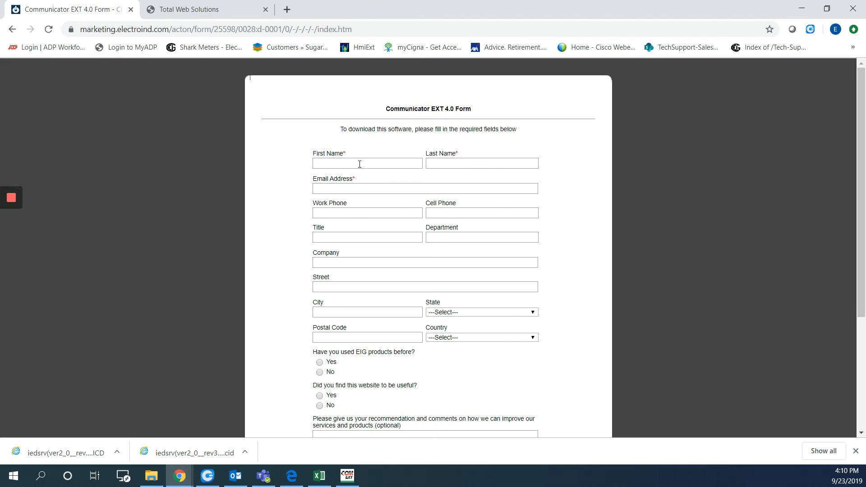
scroll("down", 3)
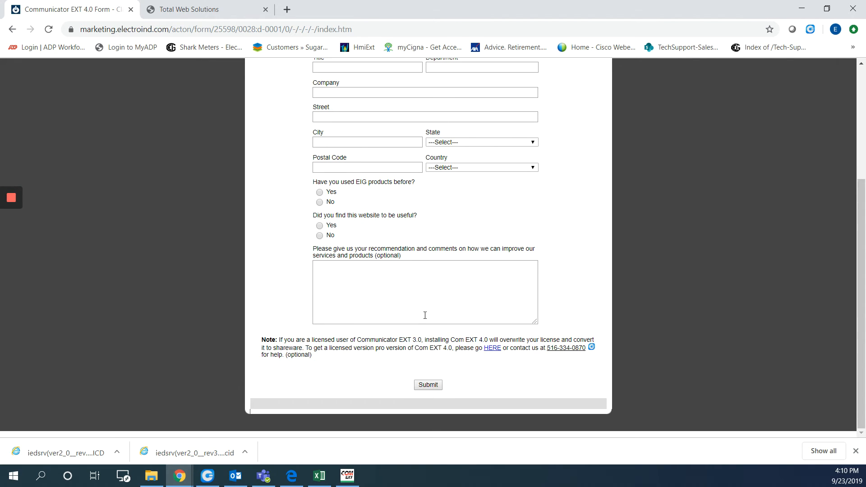
mouse_move(784, 115)
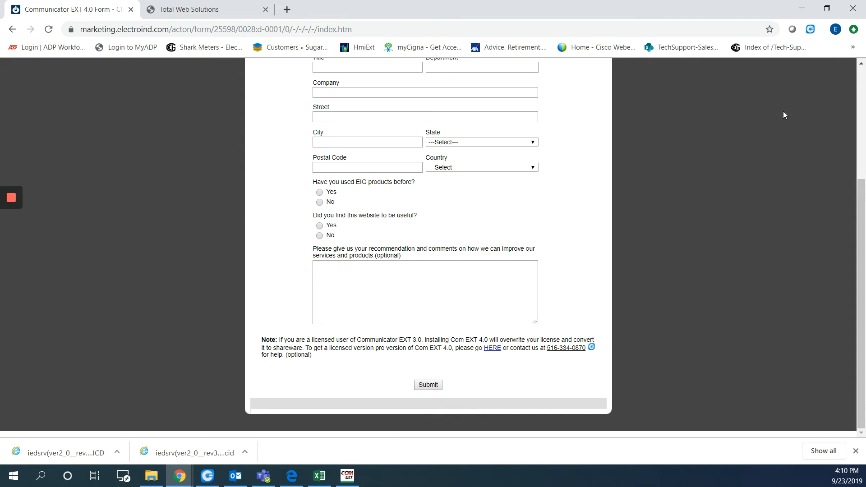
mouse_move(803, 8)
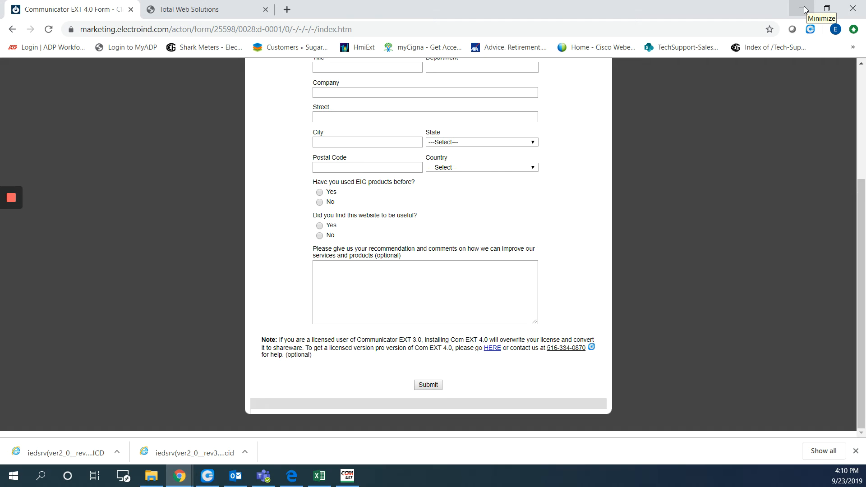
- Launch Communicator EXT from the desktop and bring up the meter connection settings
left_click(804, 8)
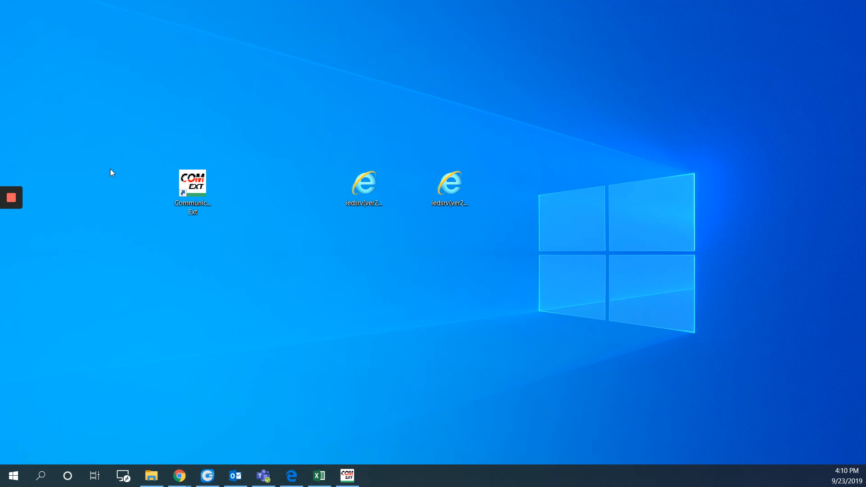
left_click(192, 190)
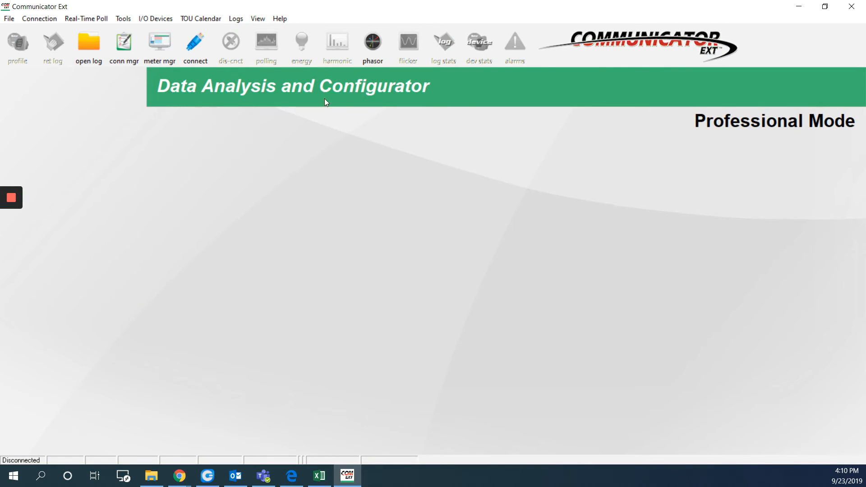
mouse_move(195, 42)
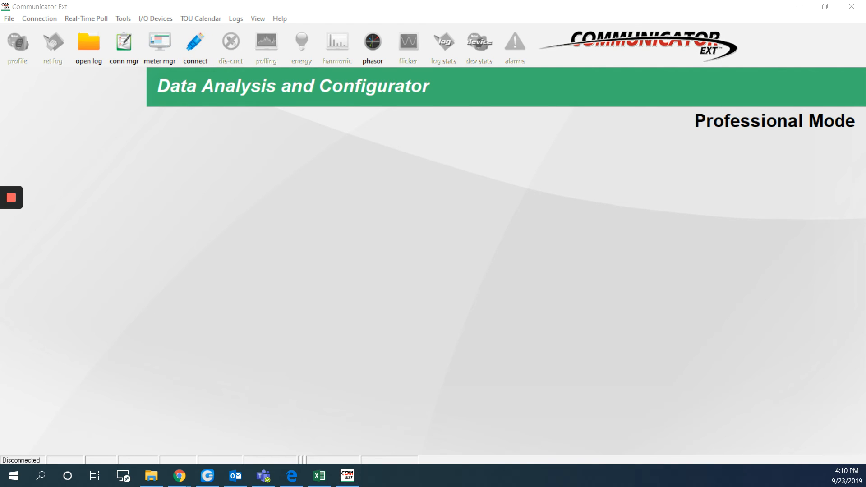
left_click(194, 42)
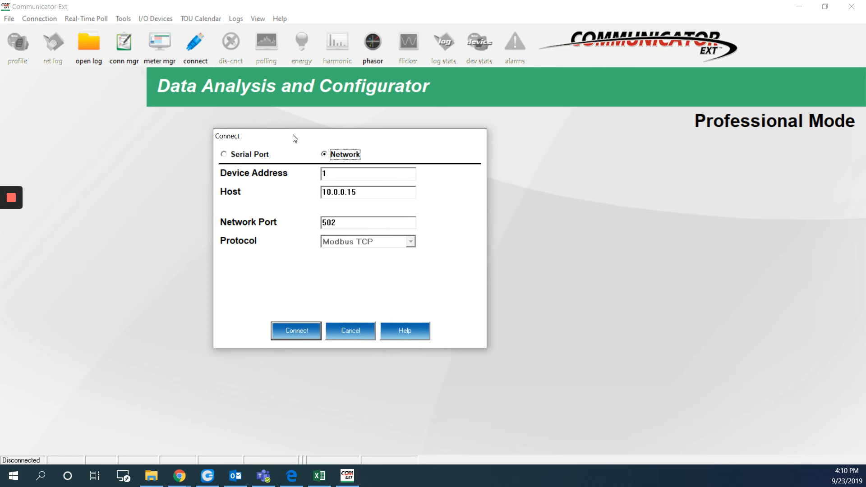
mouse_move(301, 154)
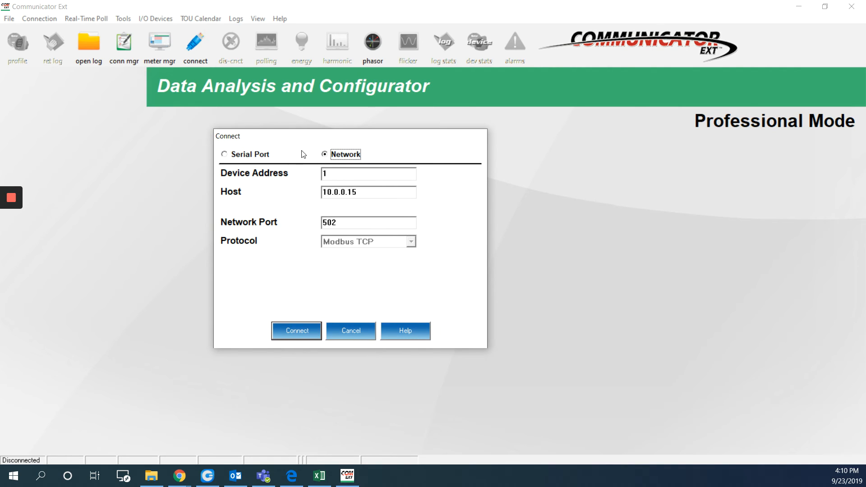
mouse_move(238, 158)
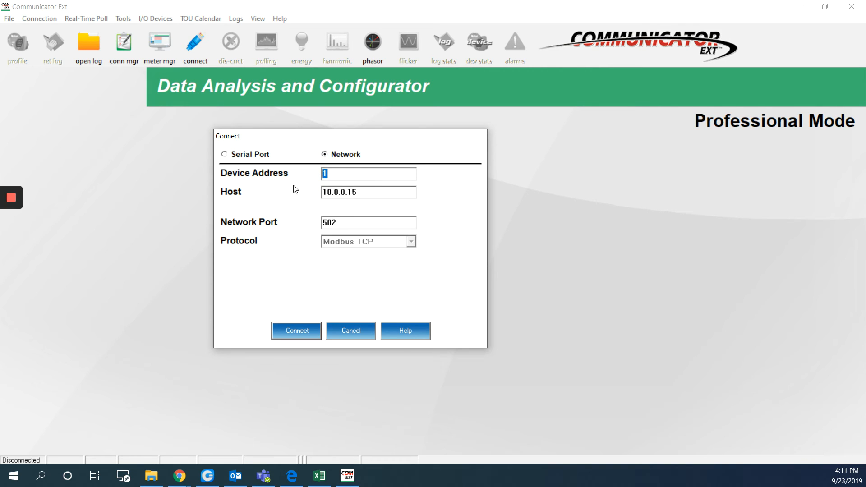
mouse_move(365, 193)
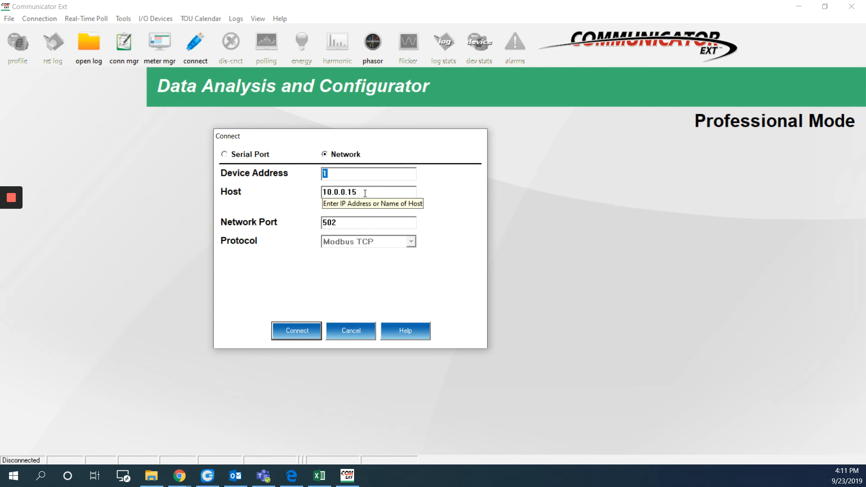
- Connect over the network to host 10.0.0.15, port 502, using Modbus TCP
triple_click(368, 191)
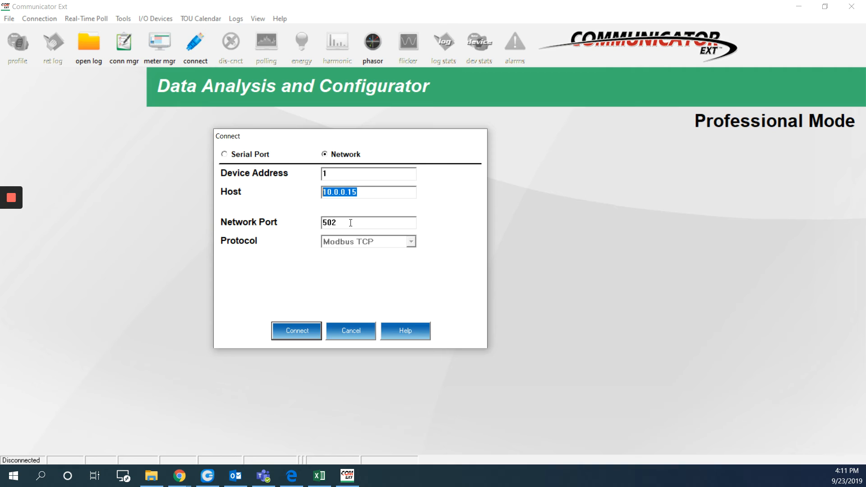
mouse_move(341, 235)
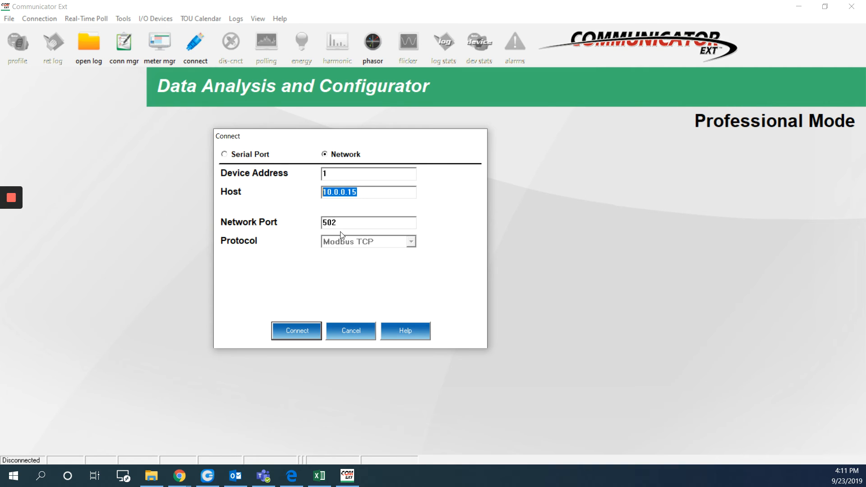
mouse_move(395, 251)
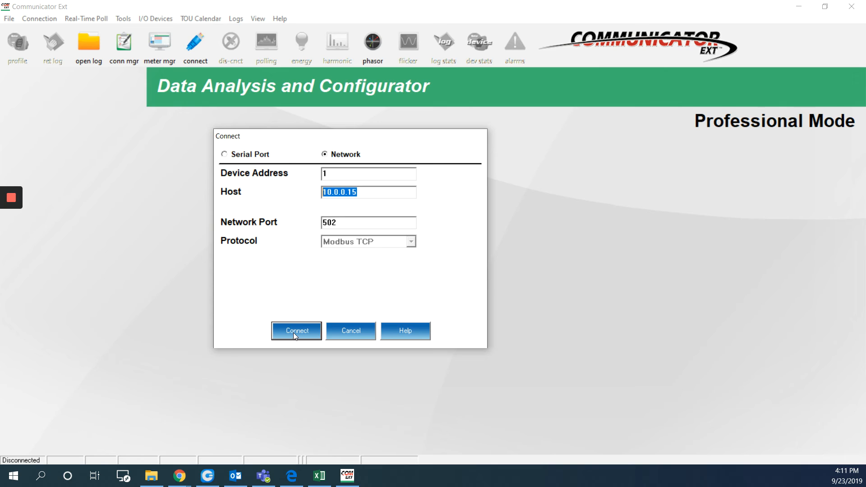
left_click(296, 331)
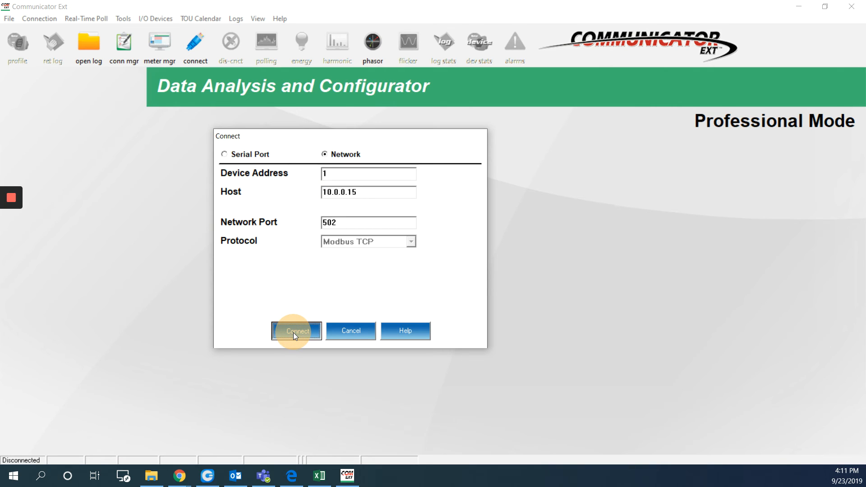
left_click(296, 330)
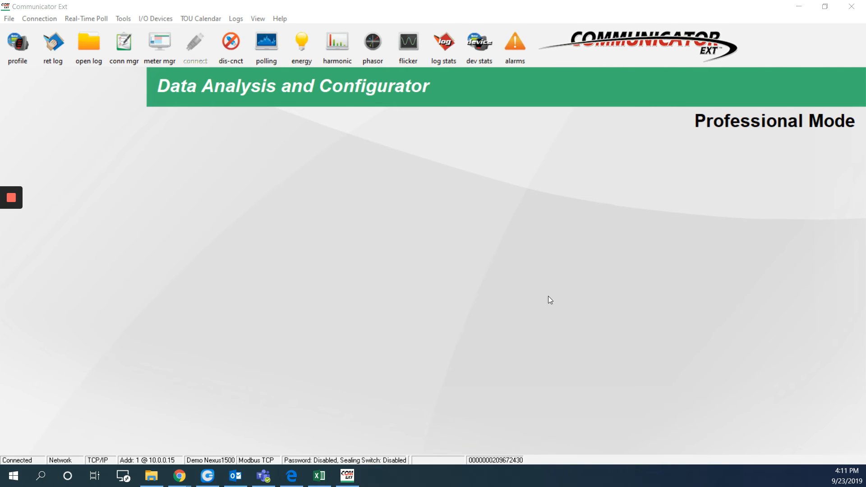
- View the connected meter's Device Status readout (firmware, IEC-61850 server on) and dismiss it
left_click(478, 44)
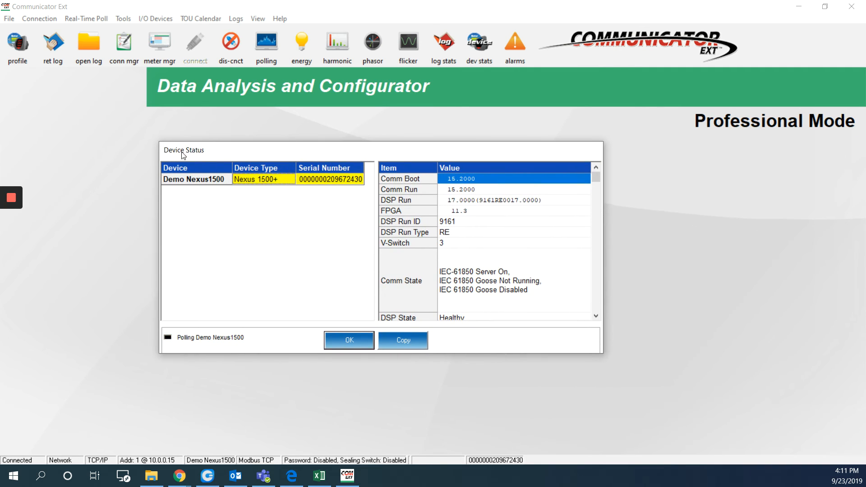
mouse_move(415, 232)
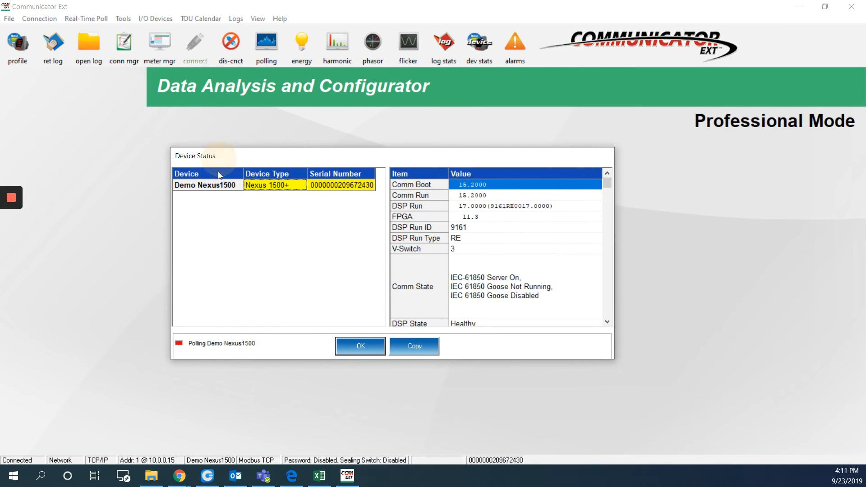
mouse_move(228, 189)
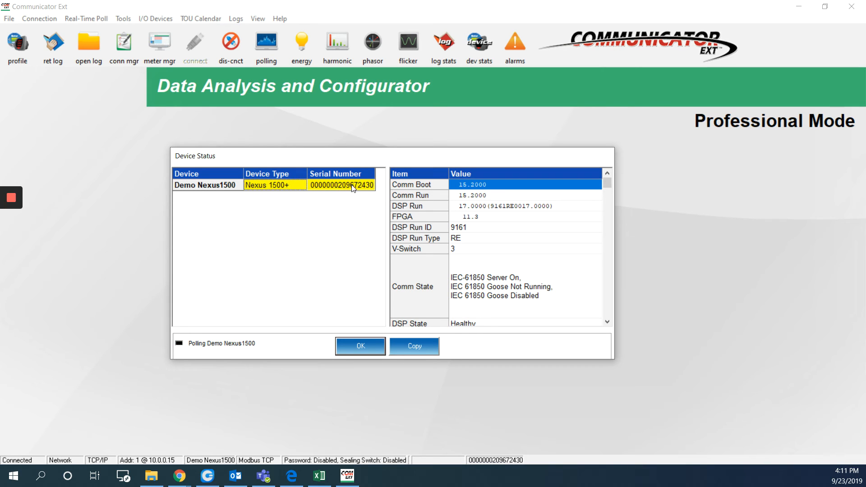
mouse_move(481, 186)
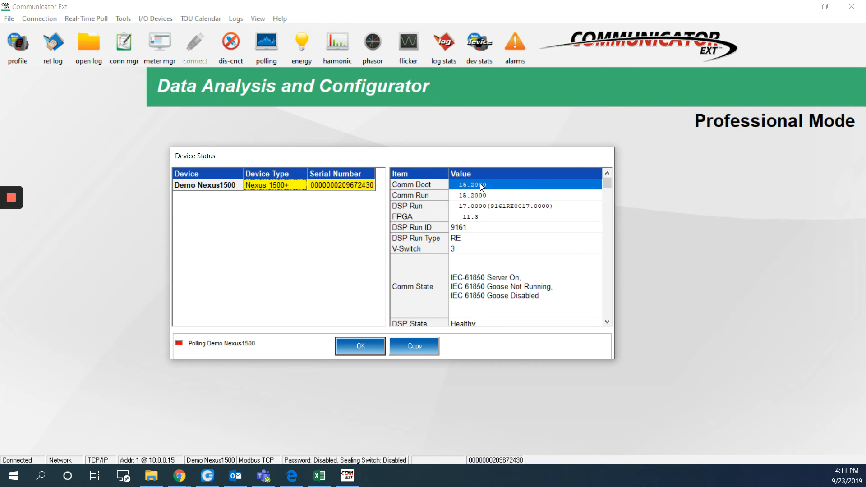
mouse_move(473, 205)
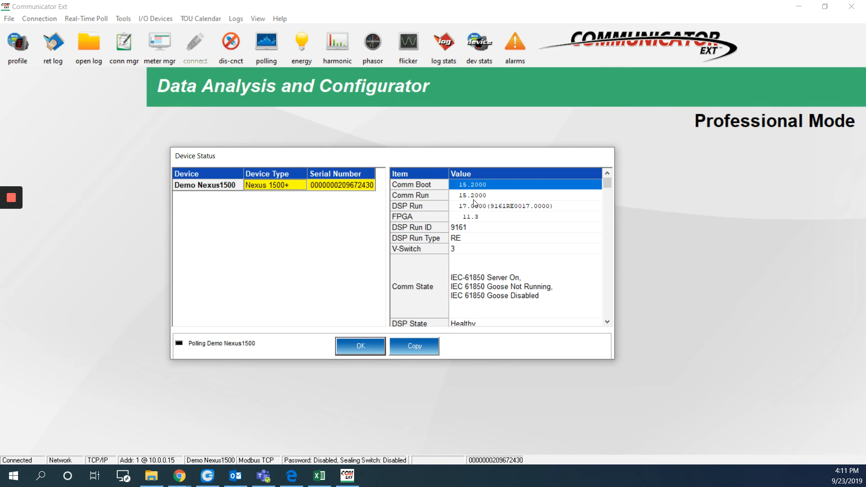
mouse_move(485, 275)
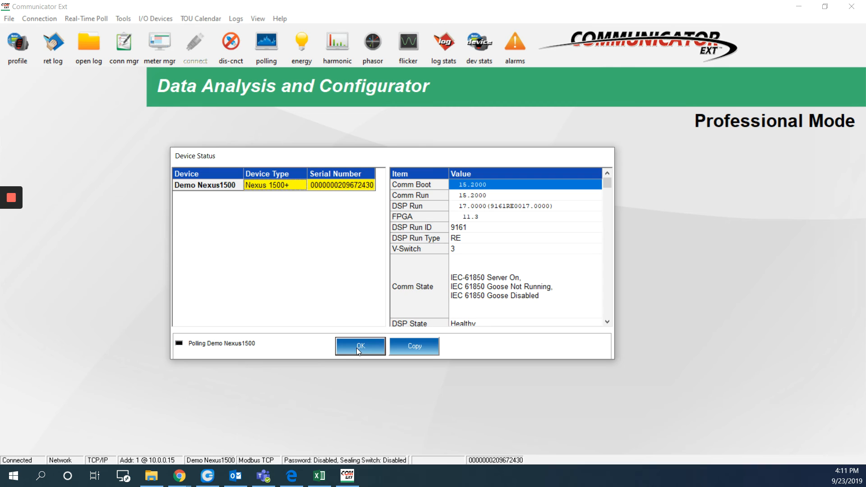
left_click(360, 346)
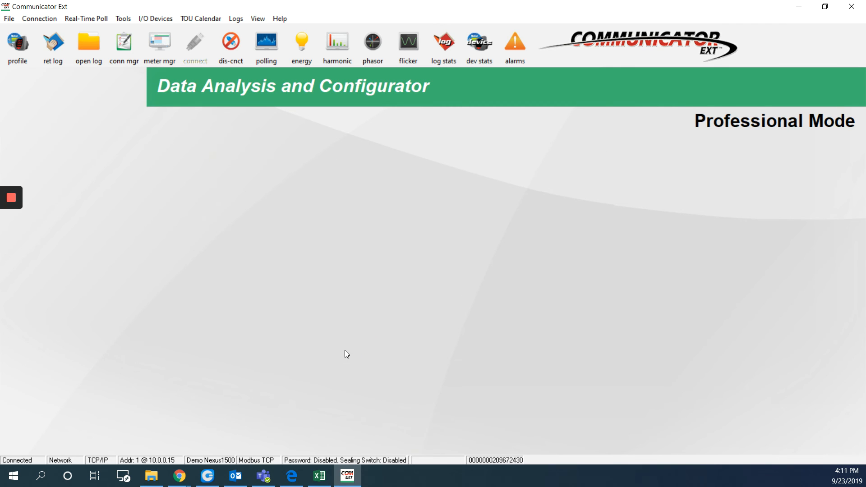
mouse_move(43, 84)
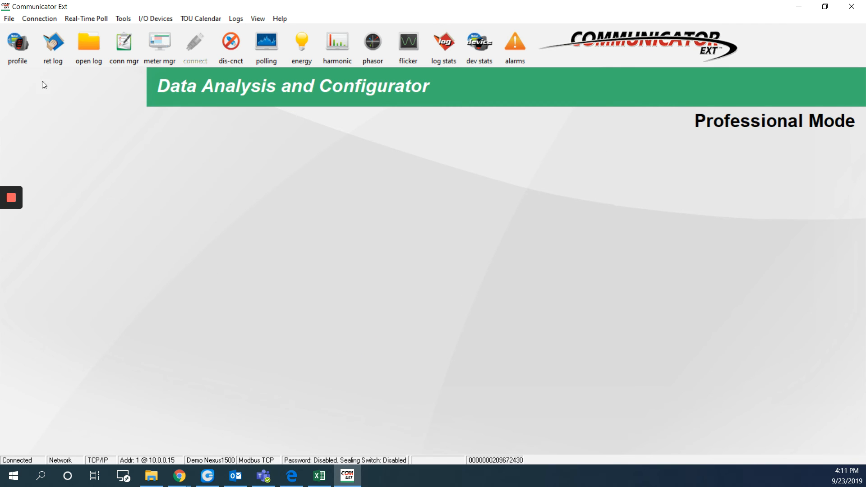
mouse_move(18, 45)
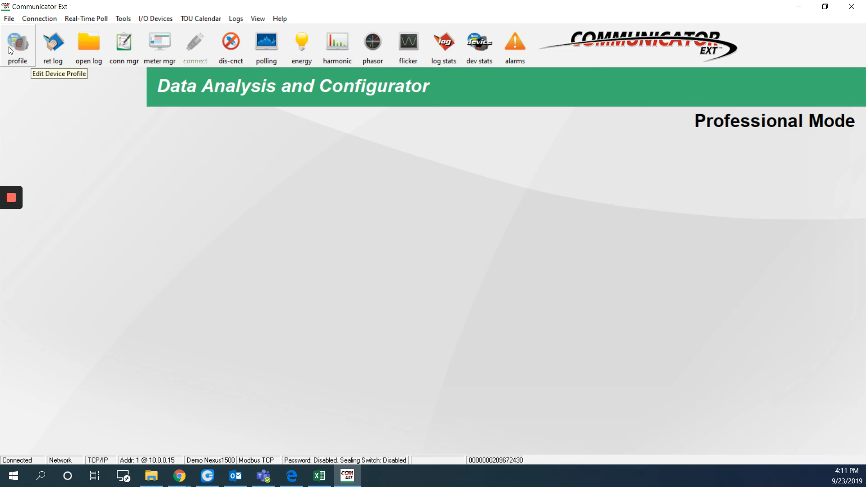
mouse_move(15, 54)
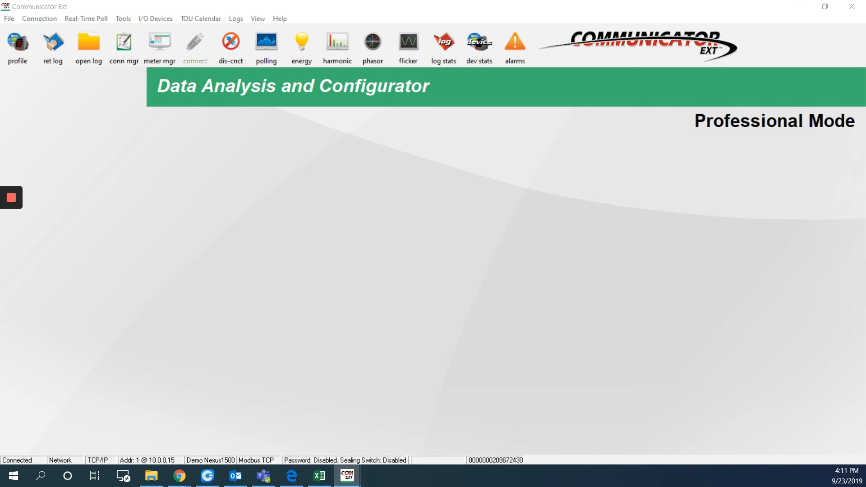
- In the device profile, expand General Settings > Communications and show the port settings with IP 10.0.0.15
left_click(17, 44)
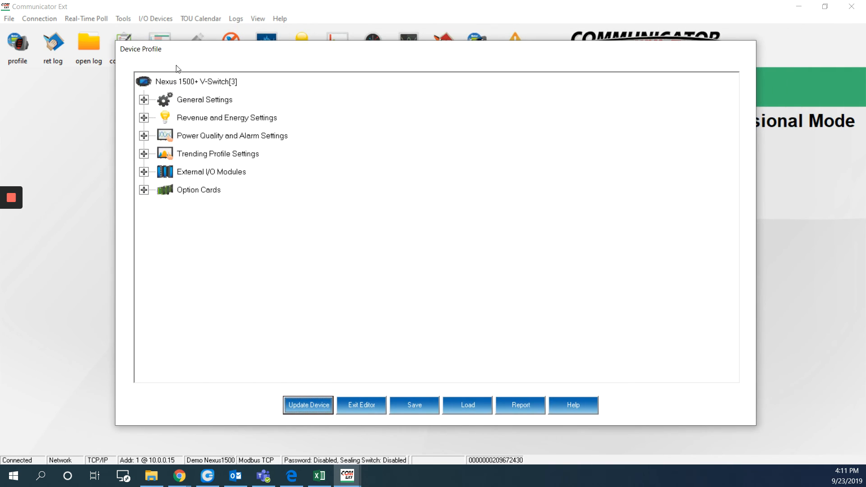
left_click(144, 100)
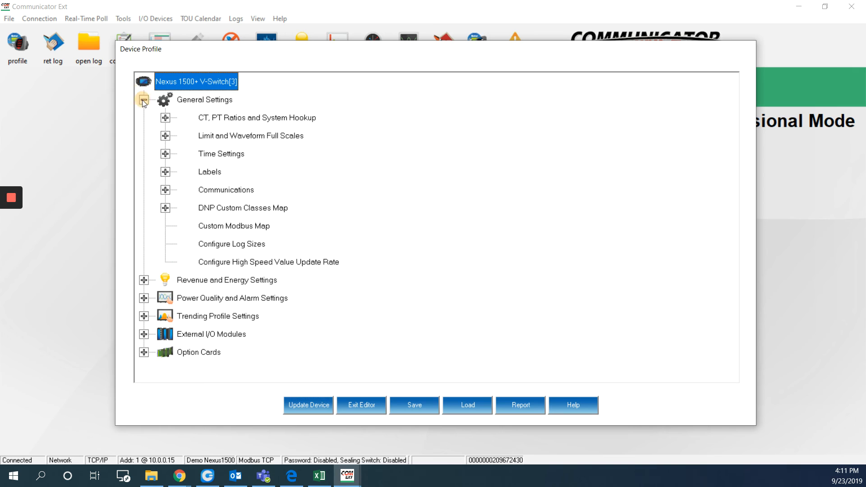
left_click(144, 100)
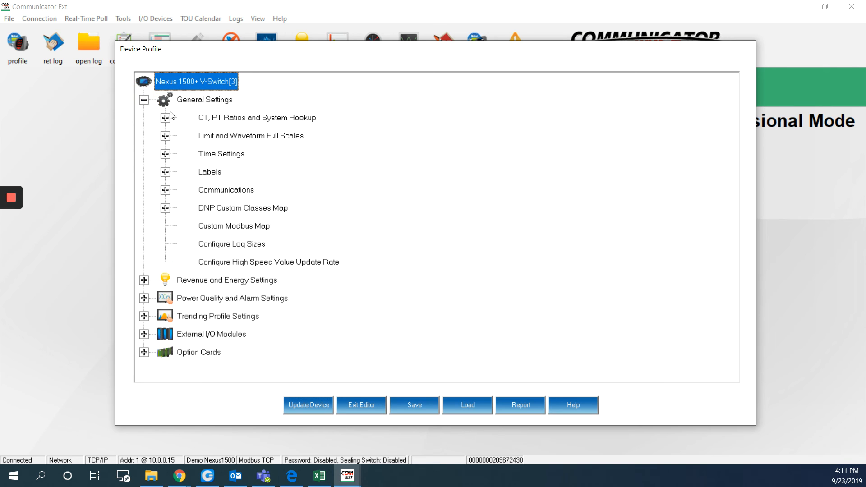
left_click(164, 189)
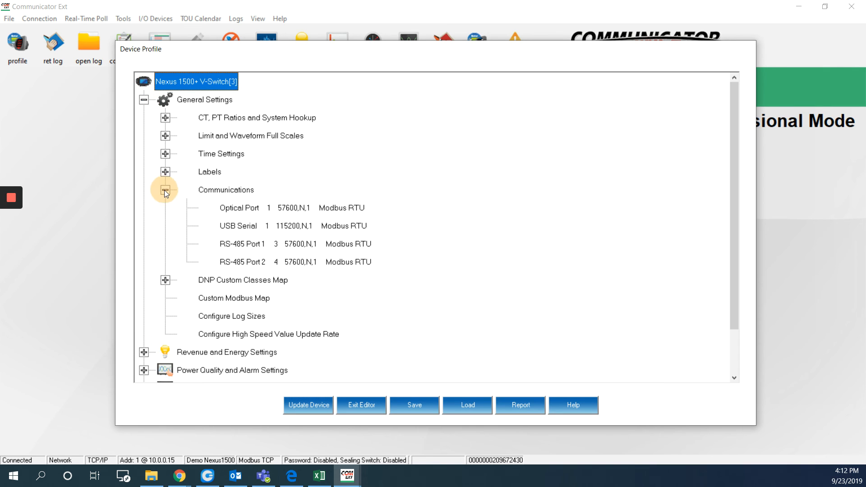
left_click(165, 190)
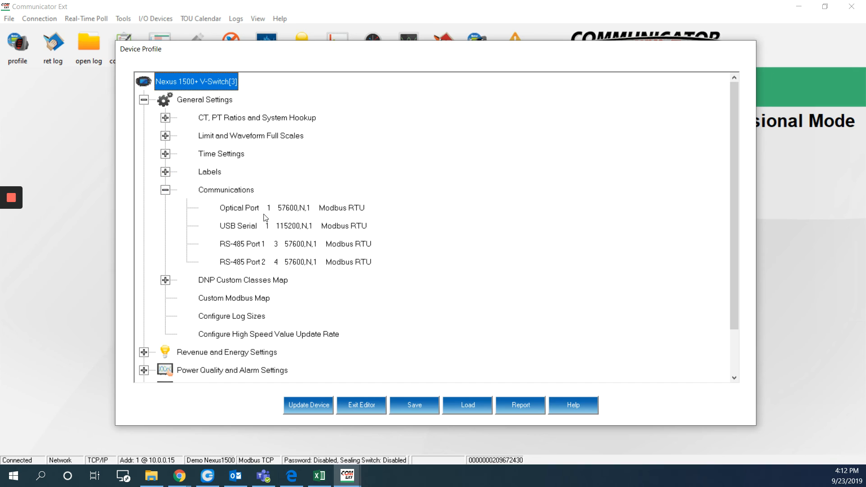
mouse_move(245, 210)
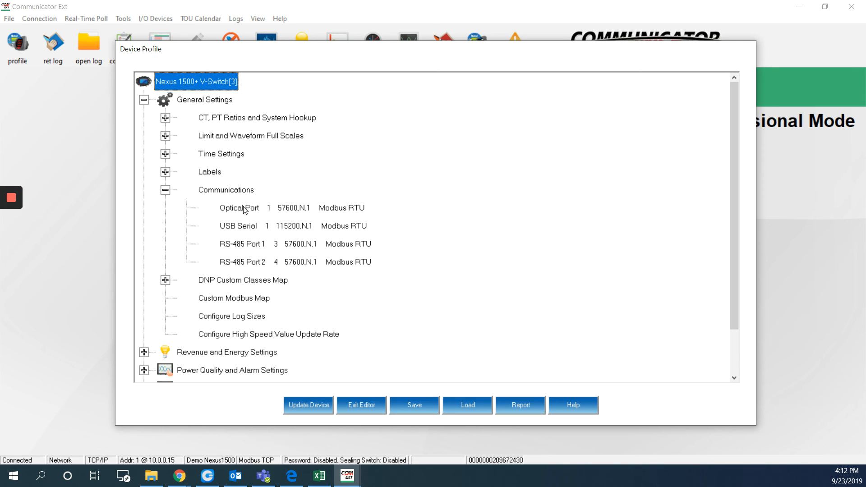
mouse_move(245, 264)
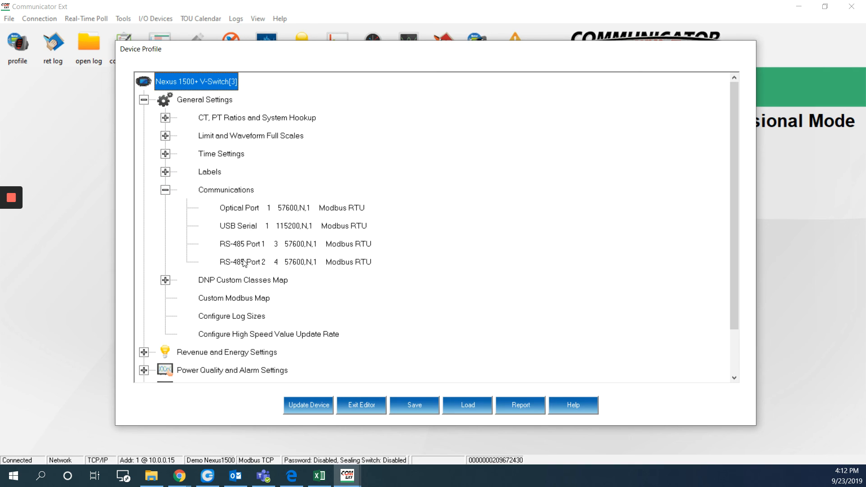
left_click(243, 262)
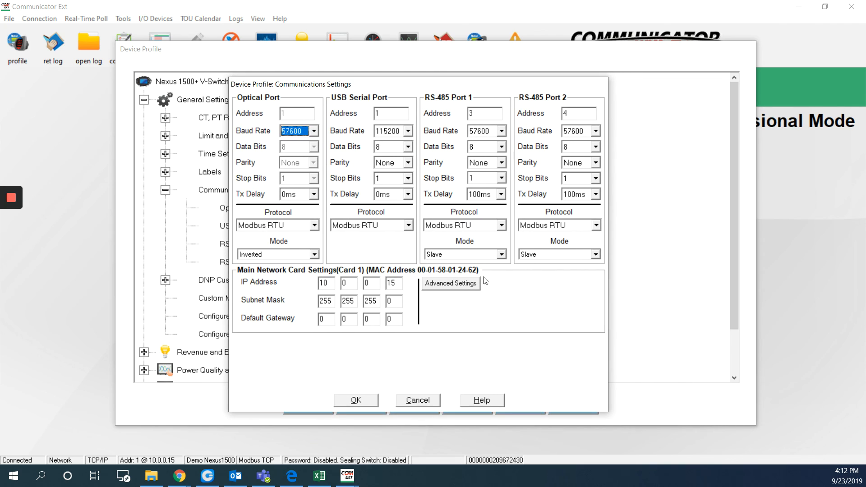
mouse_move(539, 299)
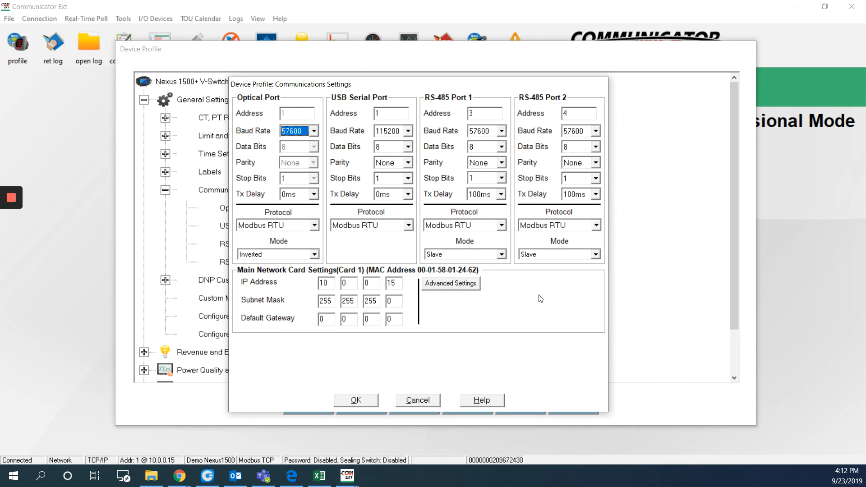
mouse_move(291, 283)
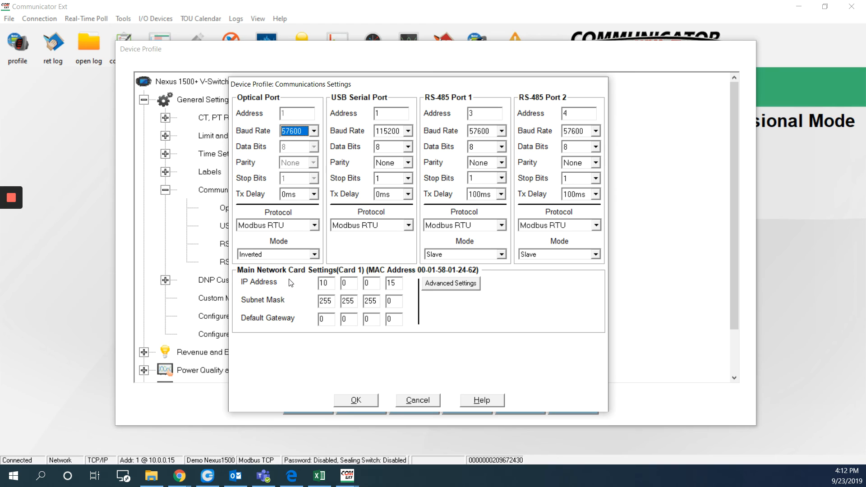
mouse_move(255, 313)
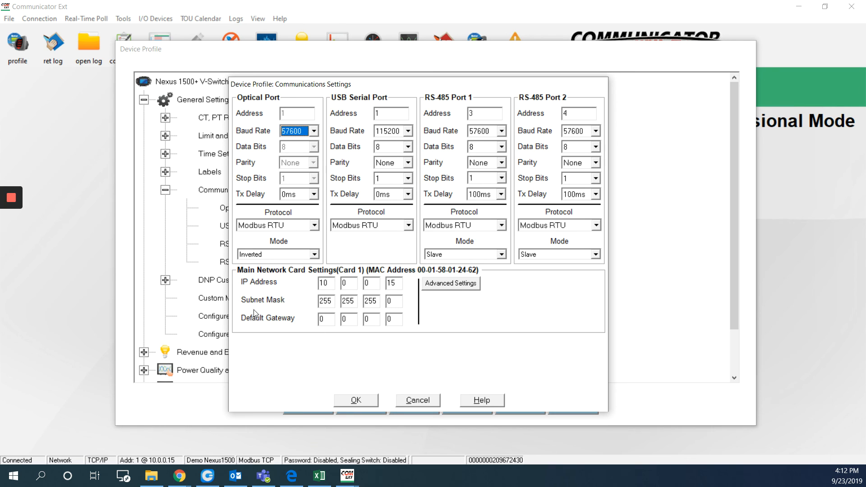
mouse_move(455, 289)
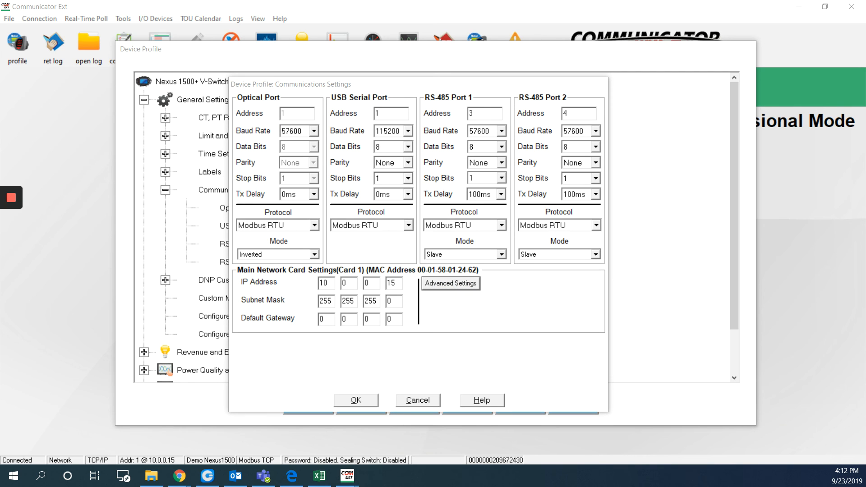
- In Advanced Settings > Services, set IEC 61850 to Enabled and confirm back to the communications settings
left_click(450, 286)
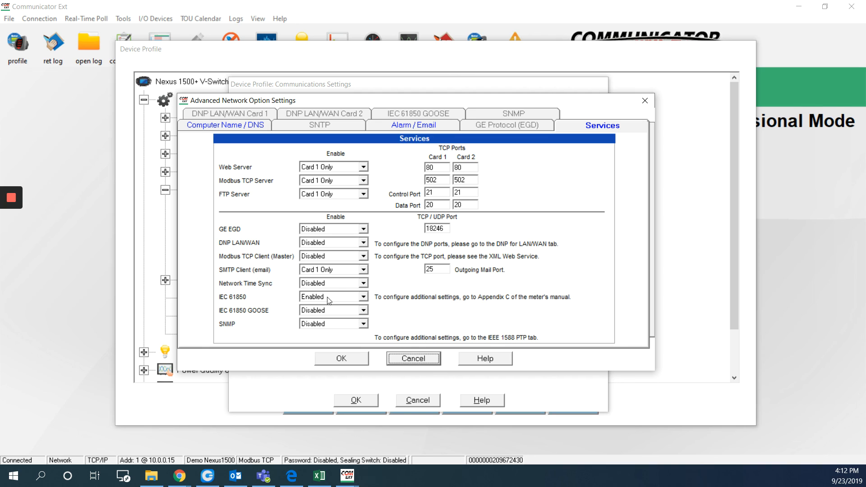
left_click(363, 297)
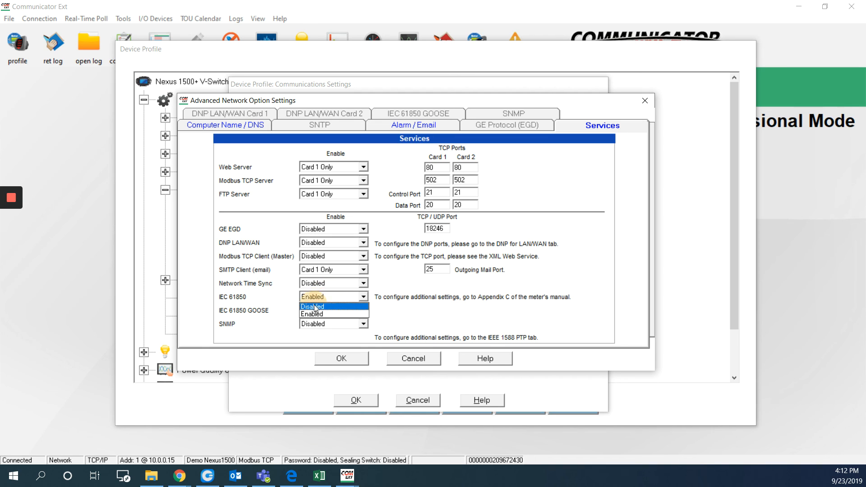
left_click(312, 306)
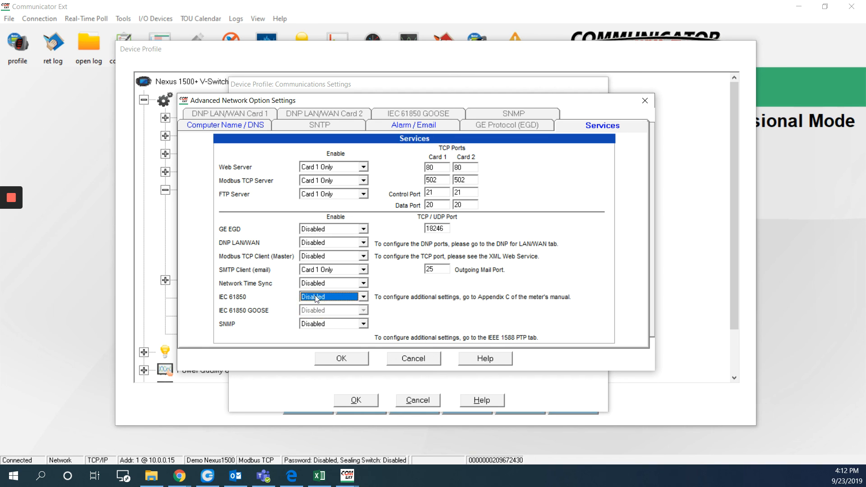
left_click(330, 297)
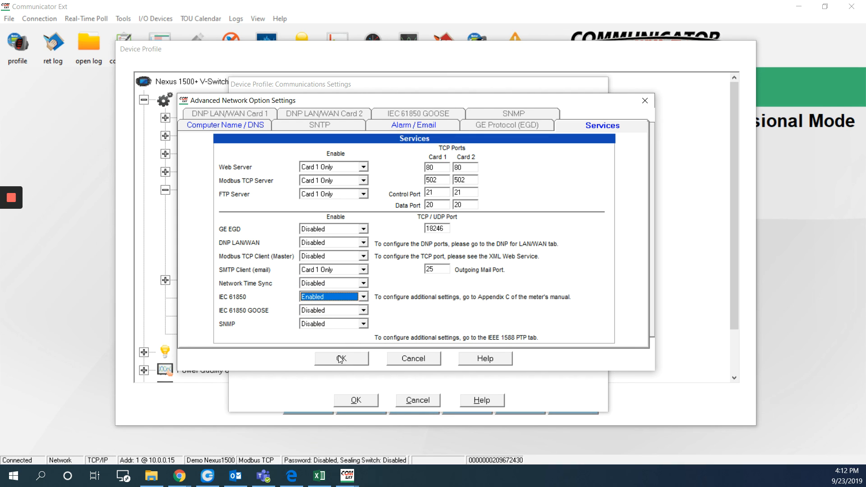
left_click(341, 359)
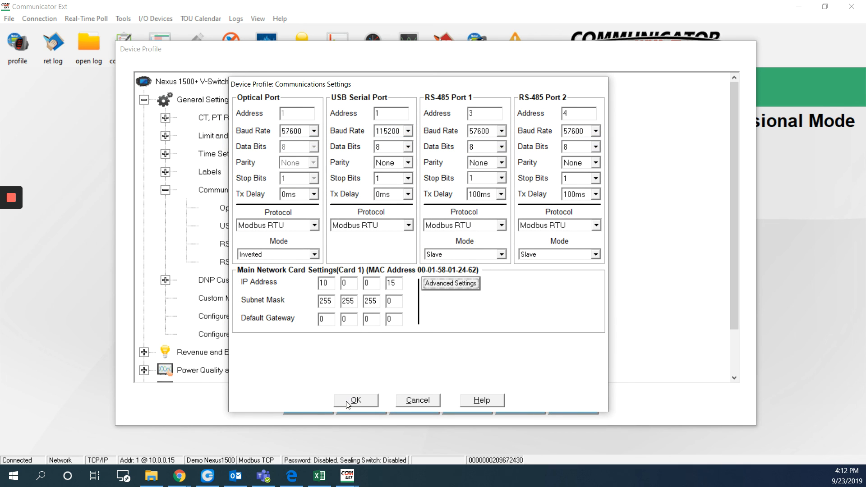
left_click(355, 400)
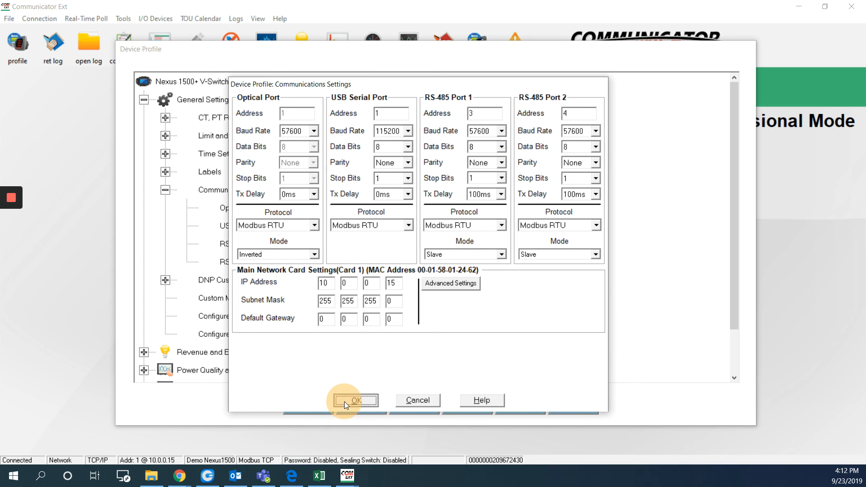
- Confirm the communications settings and exit the device profile editor, answering Yes
left_click(353, 400)
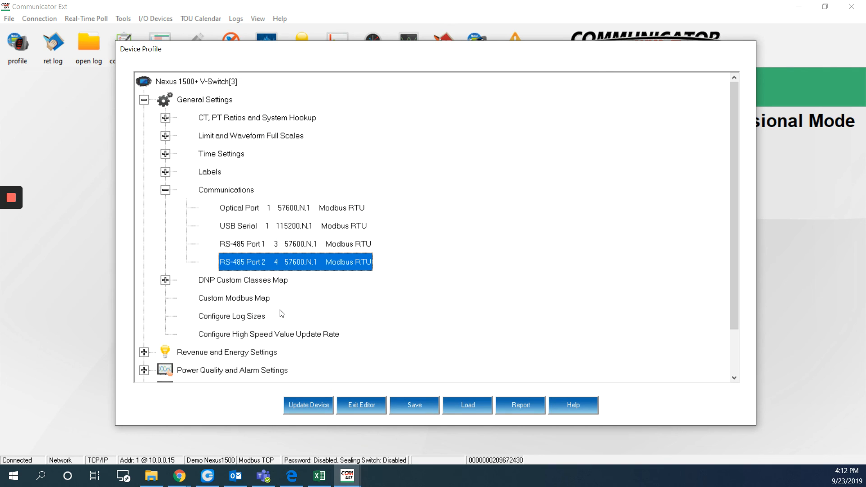
mouse_move(310, 405)
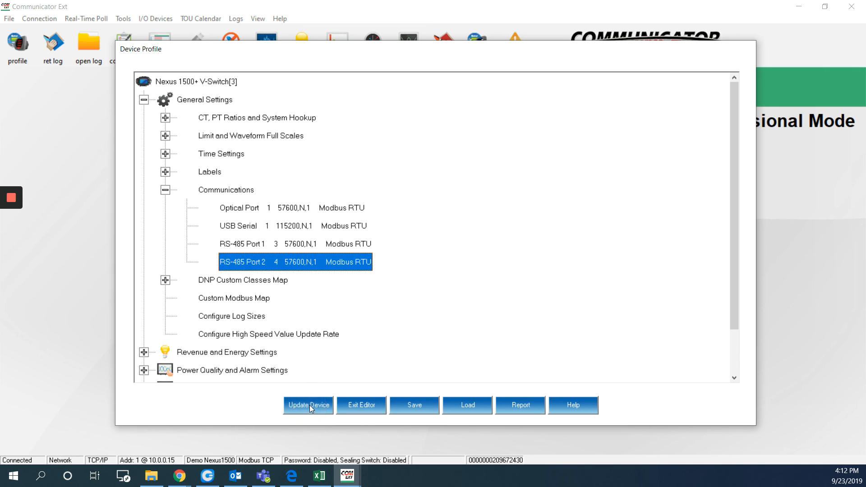
mouse_move(345, 408)
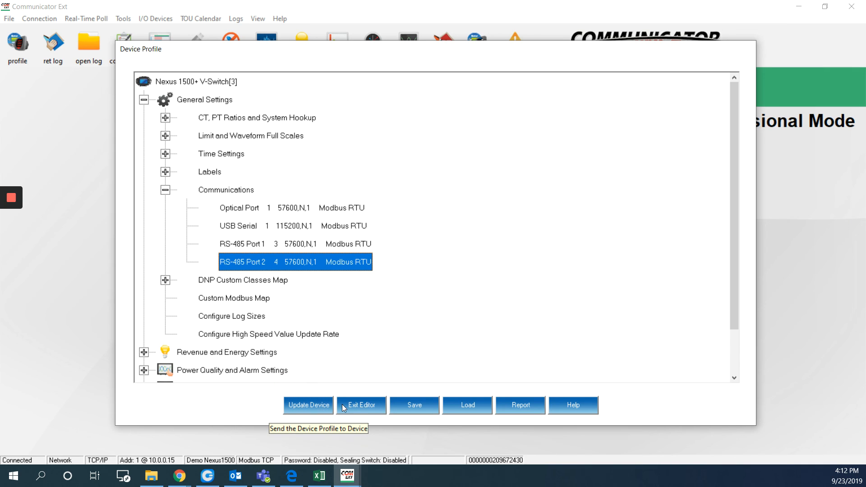
left_click(361, 405)
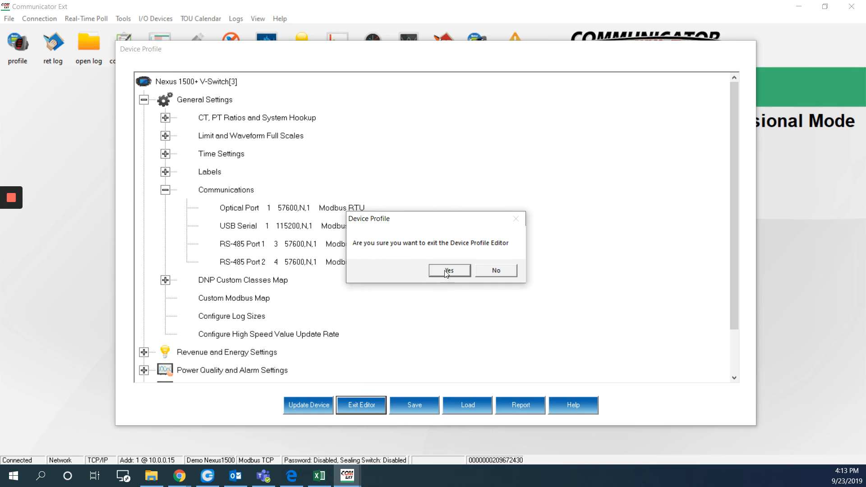
left_click(448, 271)
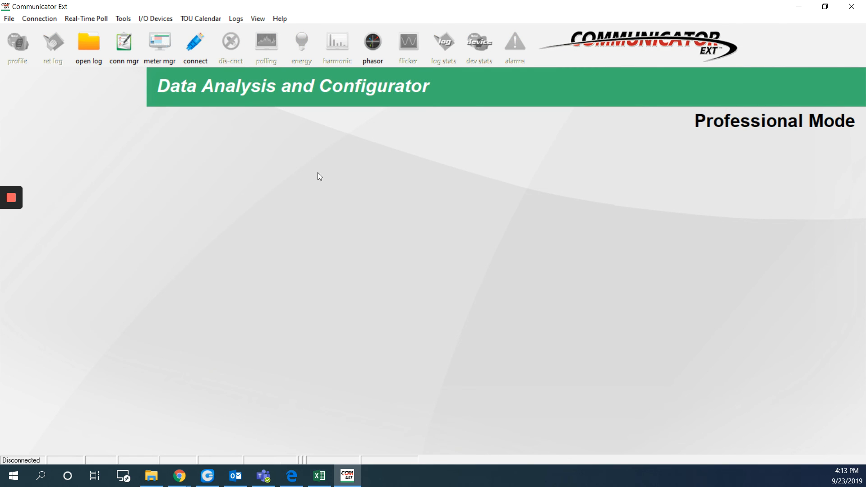
mouse_move(399, 242)
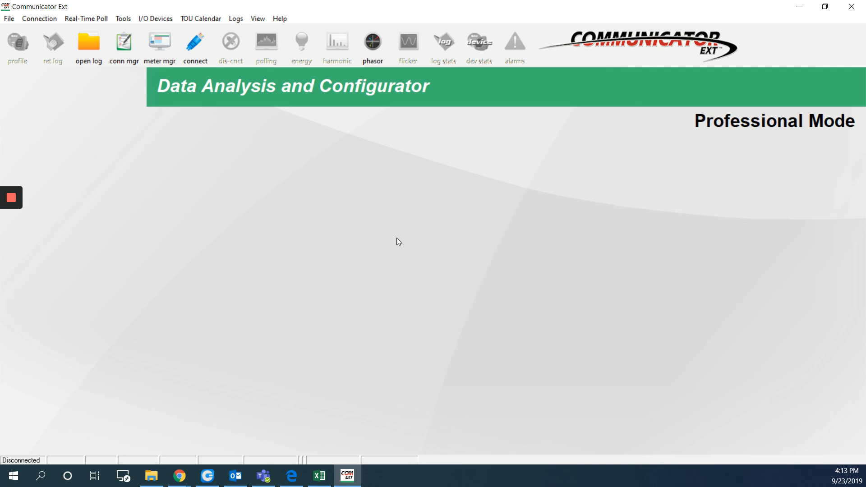
mouse_move(437, 269)
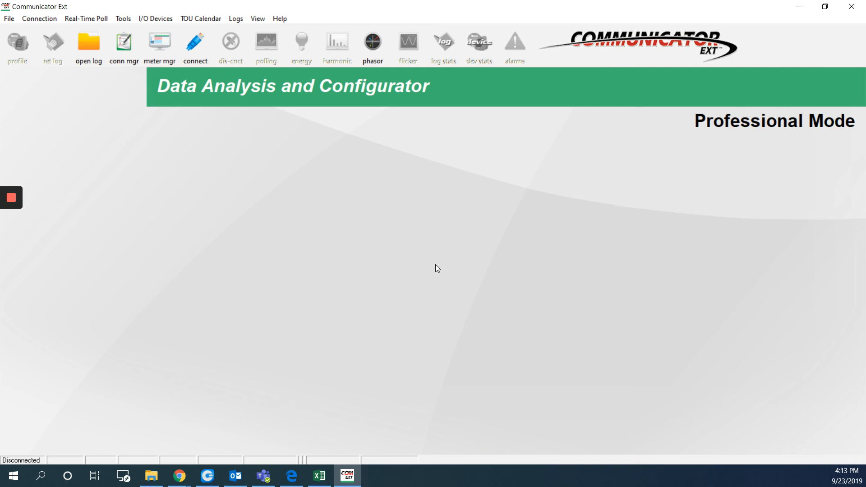
mouse_move(97, 216)
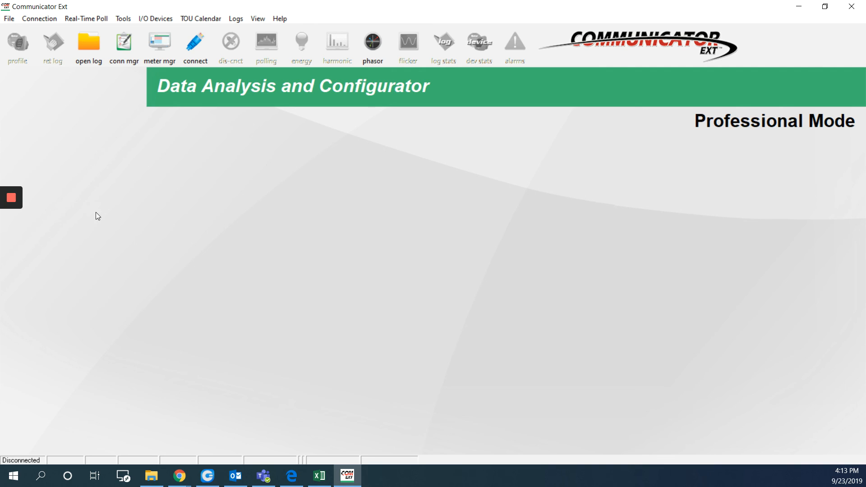